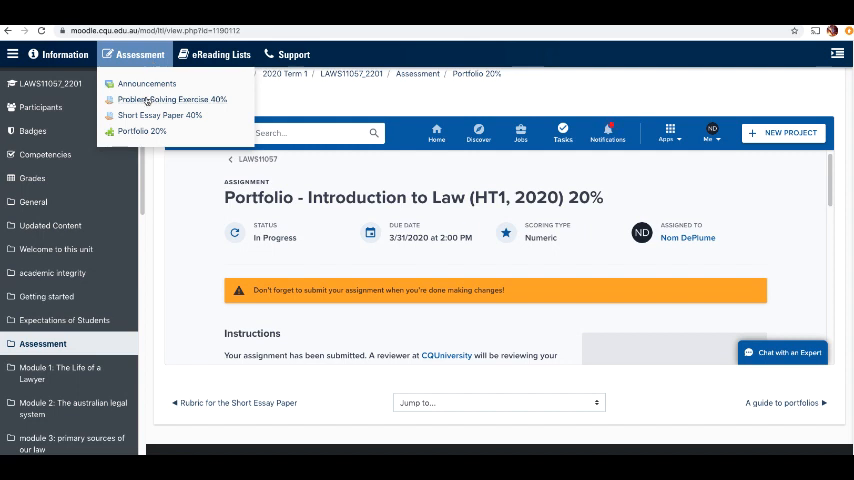
Open Portfolium from the Portfolio 20% assignment, then cancel the New Introduction form
click(142, 131)
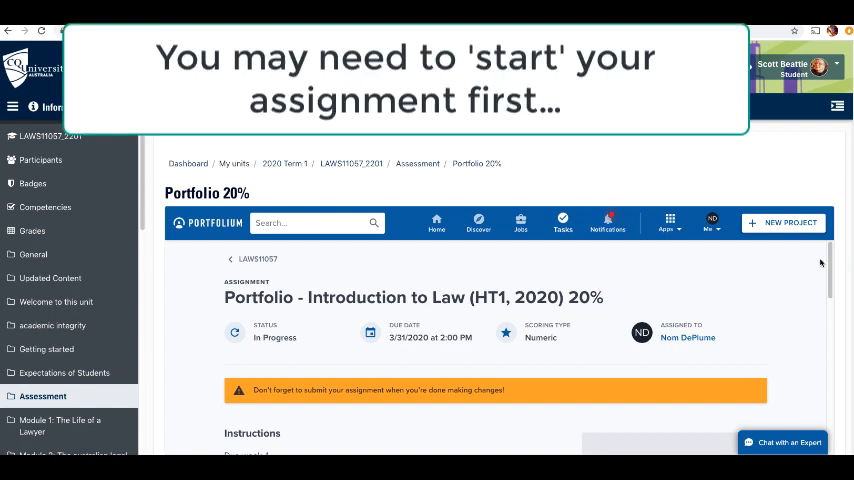
scroll(down, 3)
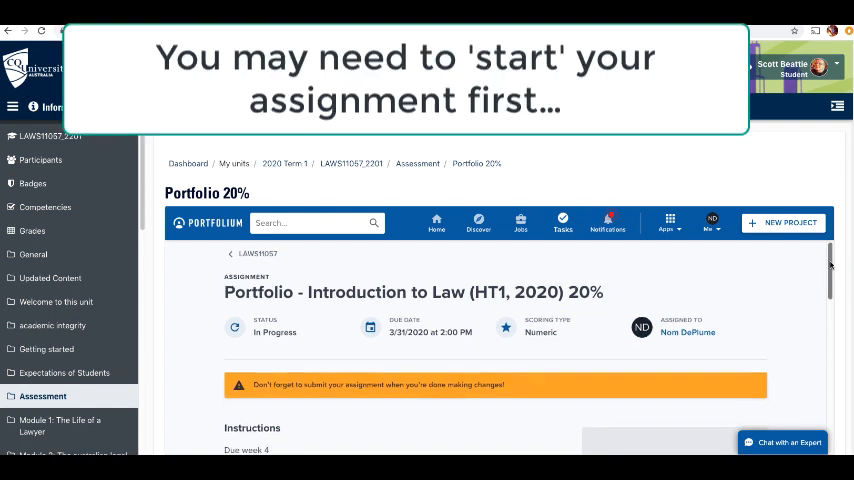
scroll(down, 3)
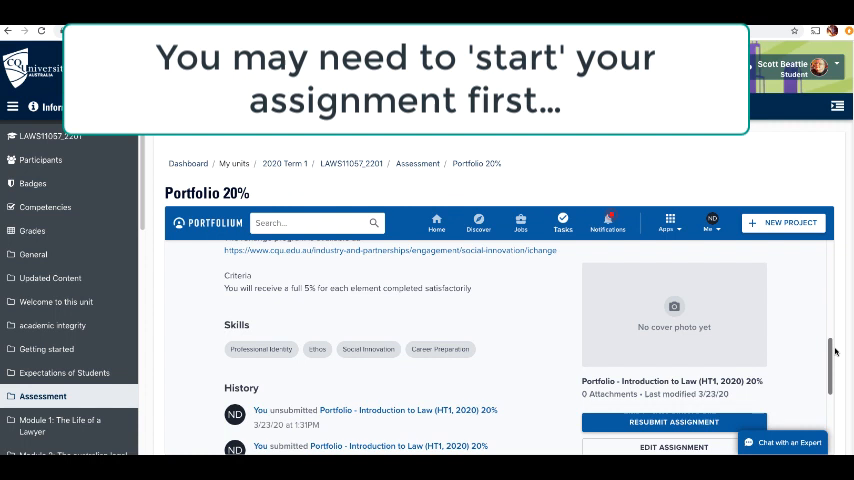
scroll(down, 3)
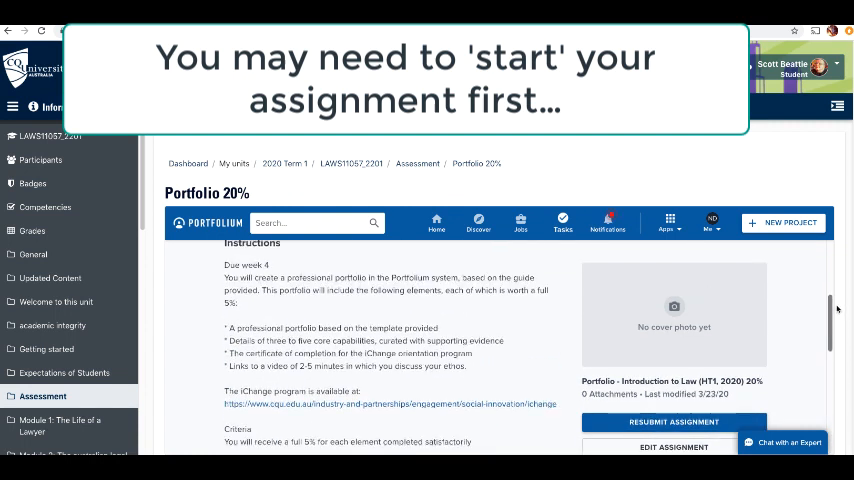
scroll(up, 3)
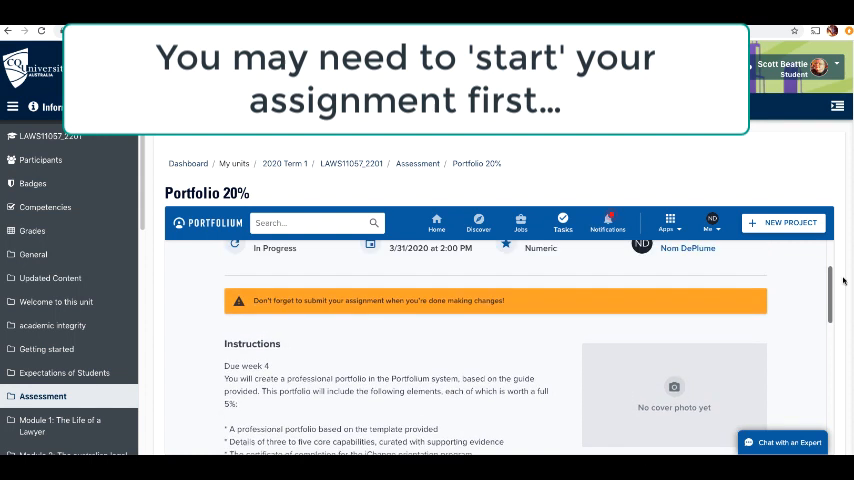
scroll(up, 3)
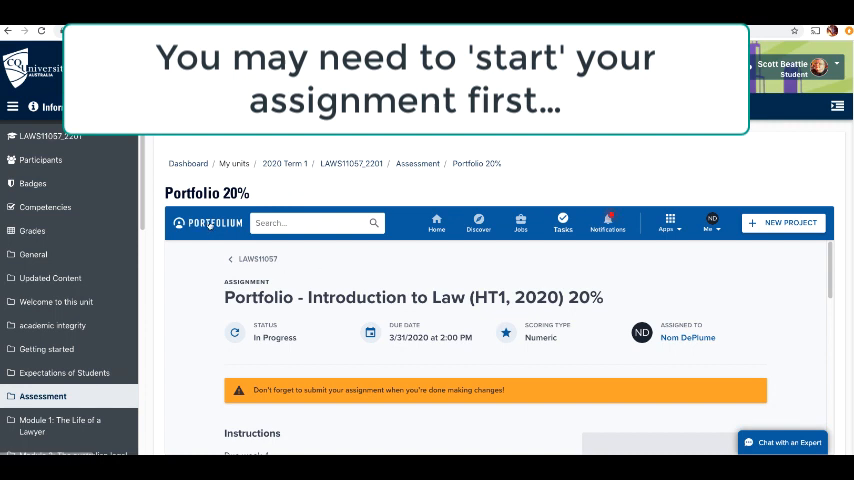
right_click(214, 222)
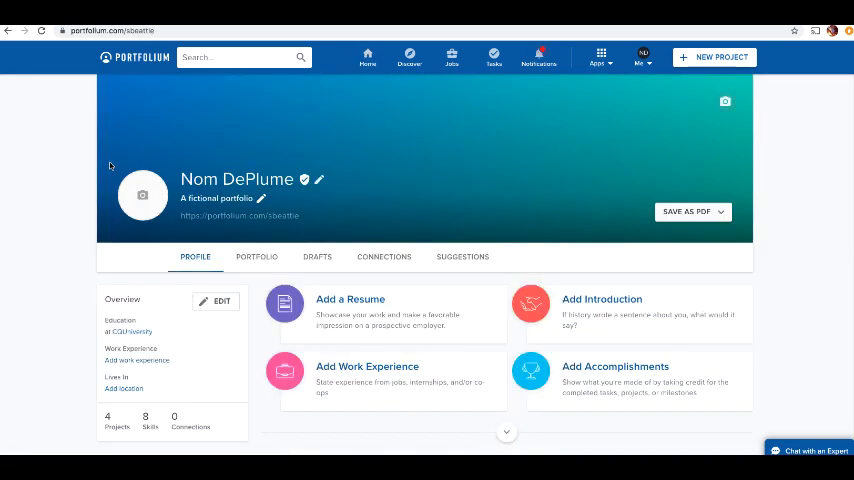
mouse_move(489, 172)
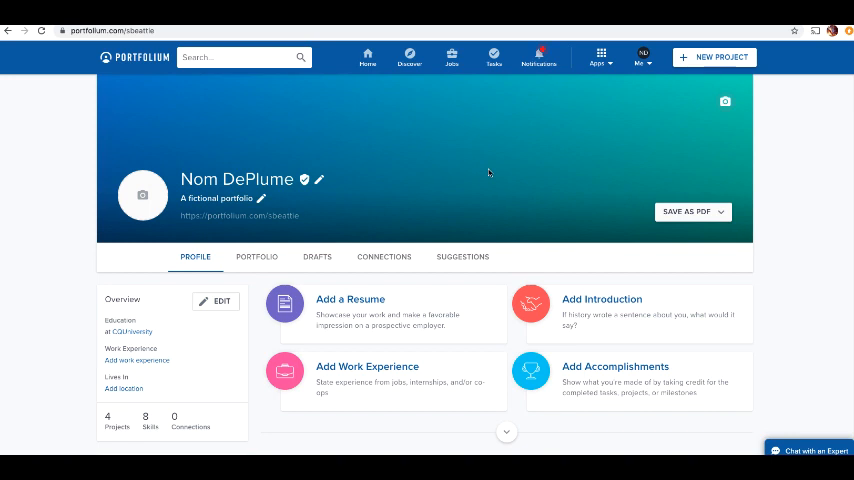
mouse_move(222, 190)
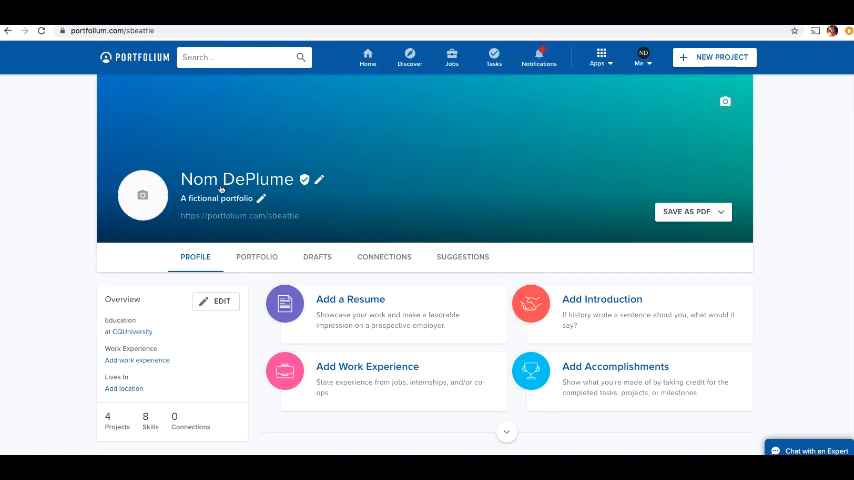
mouse_move(237, 194)
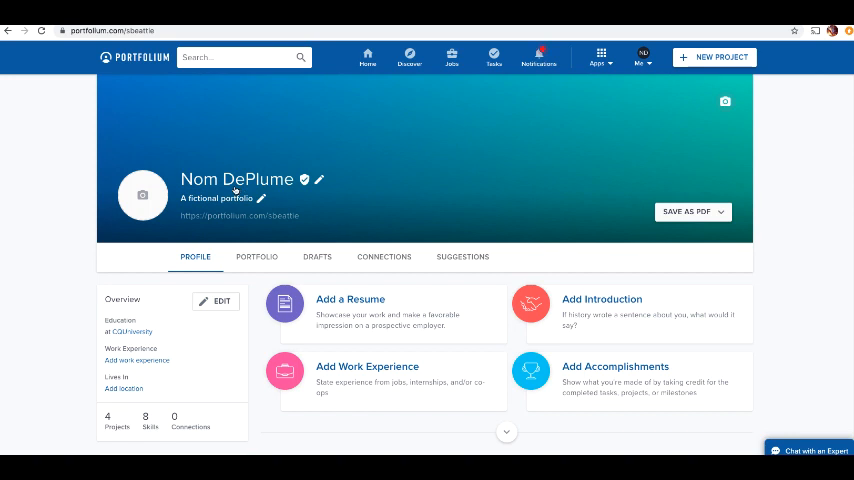
mouse_move(340, 182)
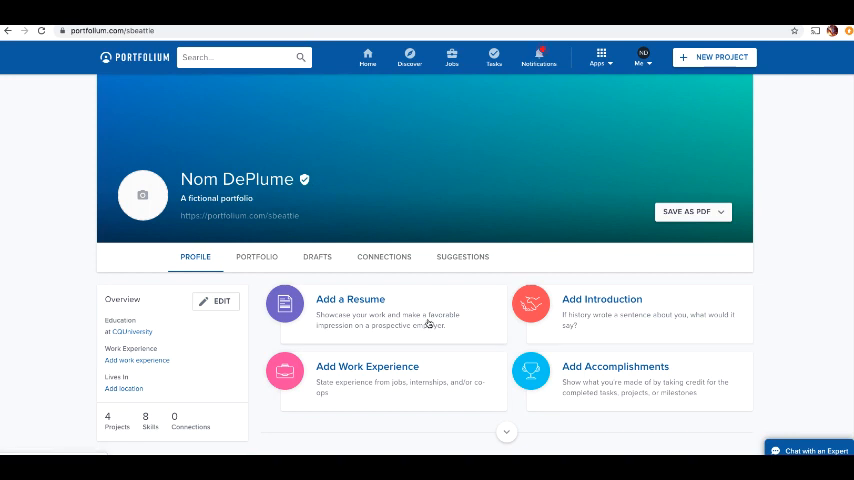
mouse_move(505, 345)
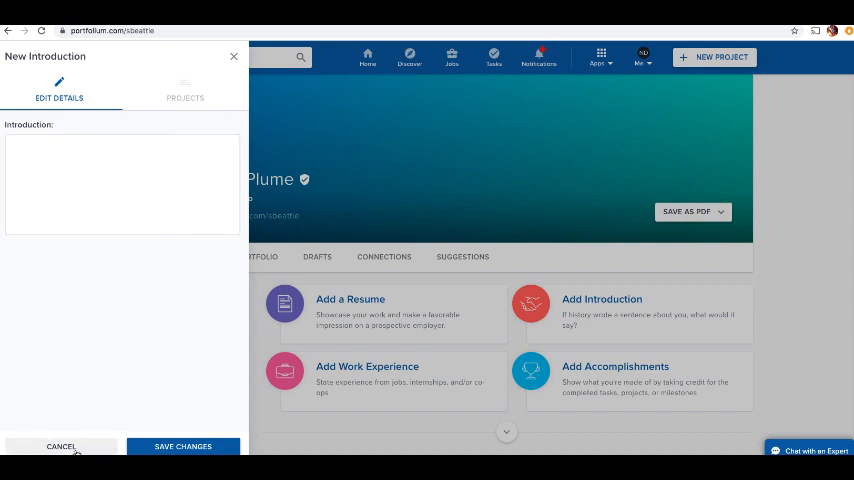
click(60, 446)
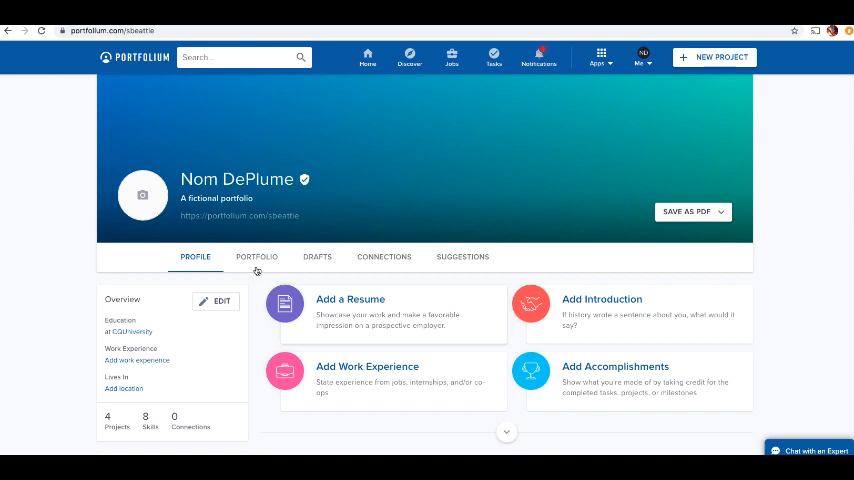
Show the PORTFOLIO tab and scroll through its two project cards and eight skills
click(256, 256)
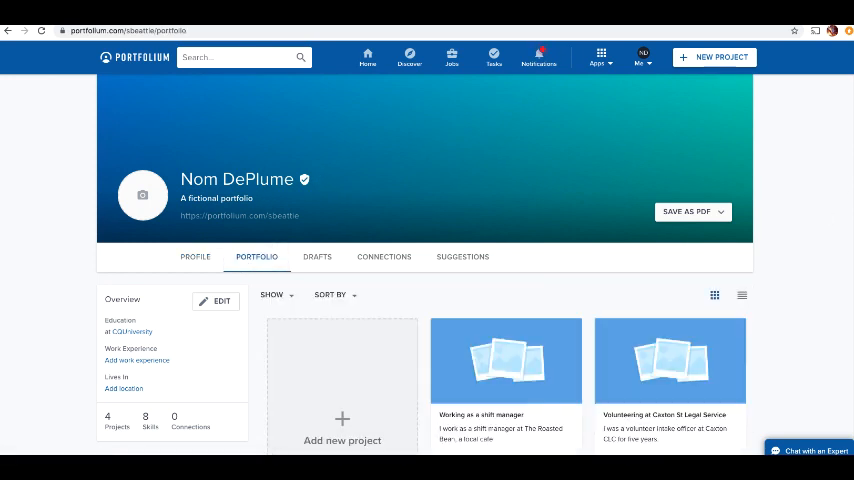
scroll(down, 3)
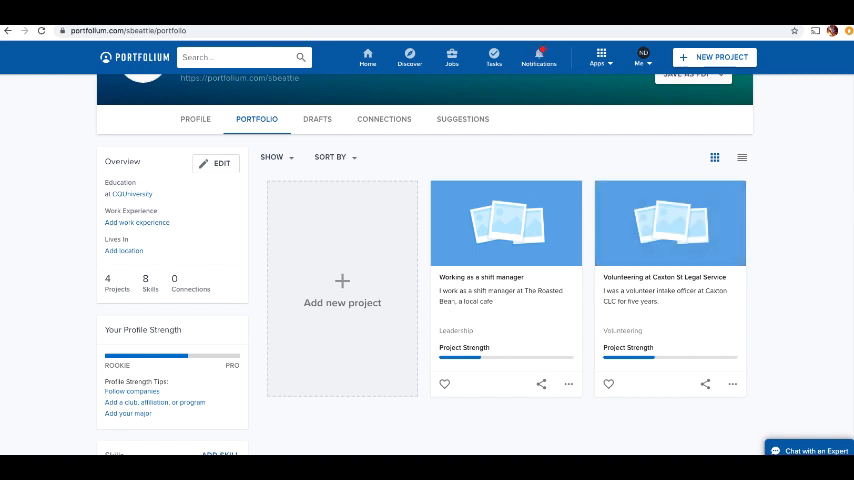
scroll(up, 3)
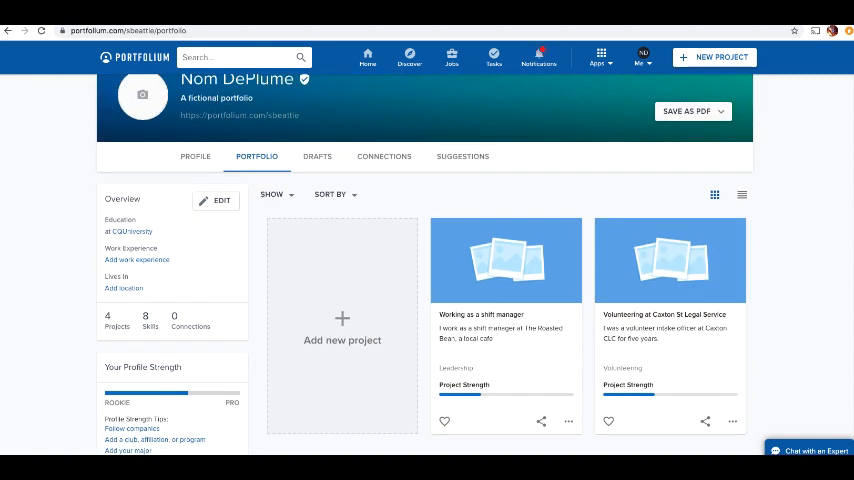
scroll(down, 3)
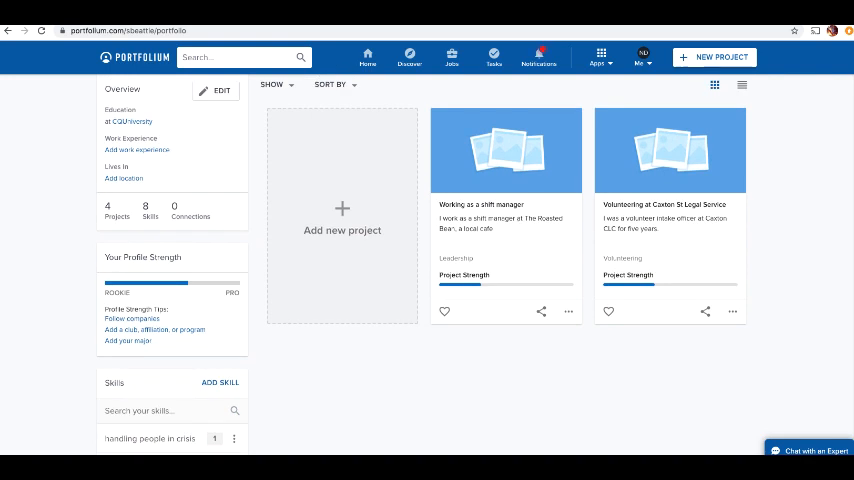
scroll(down, 3)
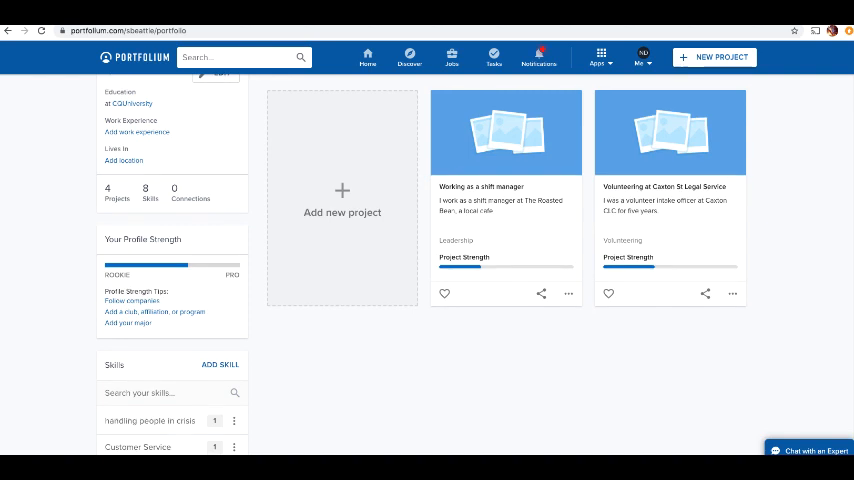
scroll(down, 3)
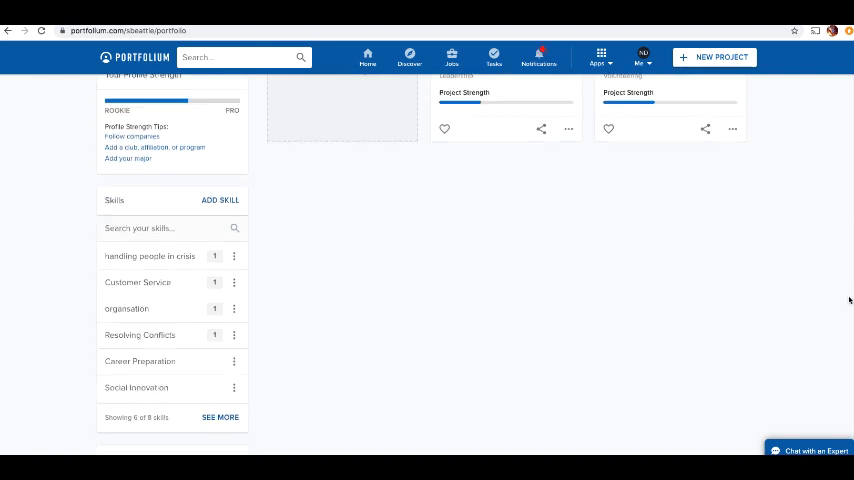
scroll(down, 3)
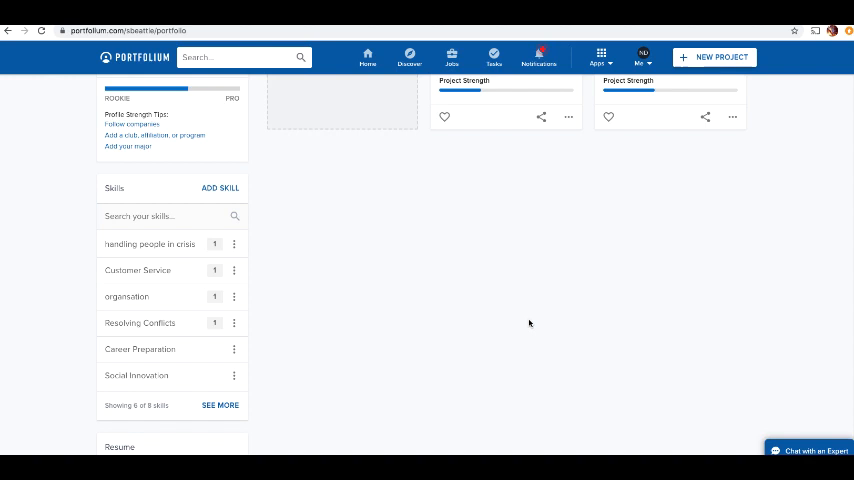
mouse_move(492, 329)
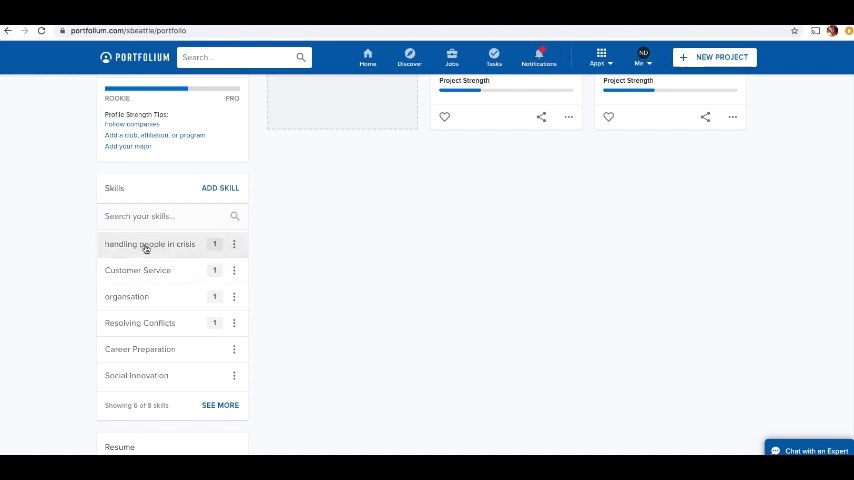
mouse_move(137, 361)
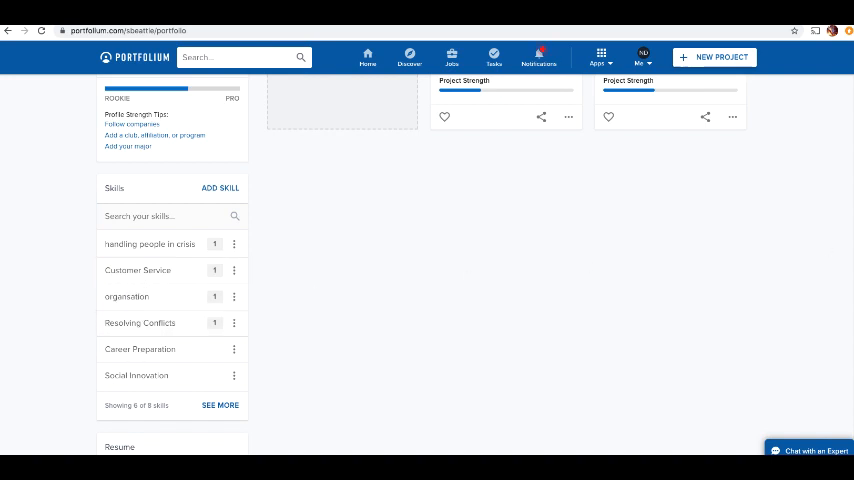
scroll(up, 3)
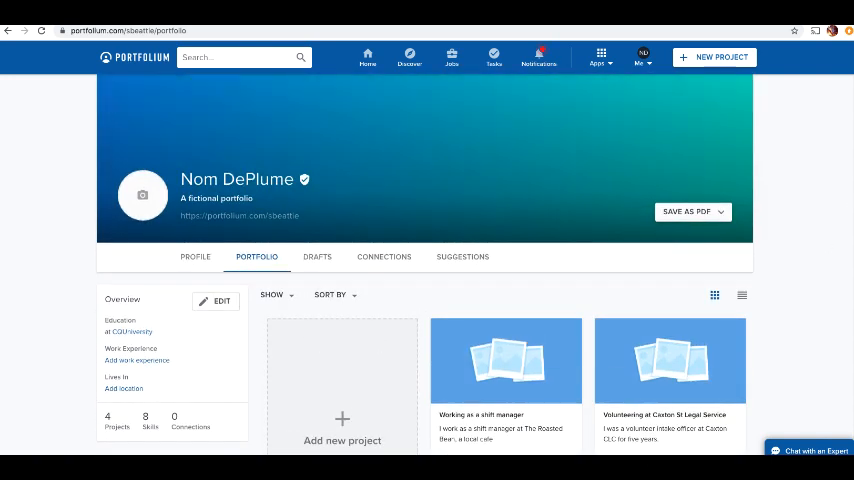
scroll(down, 3)
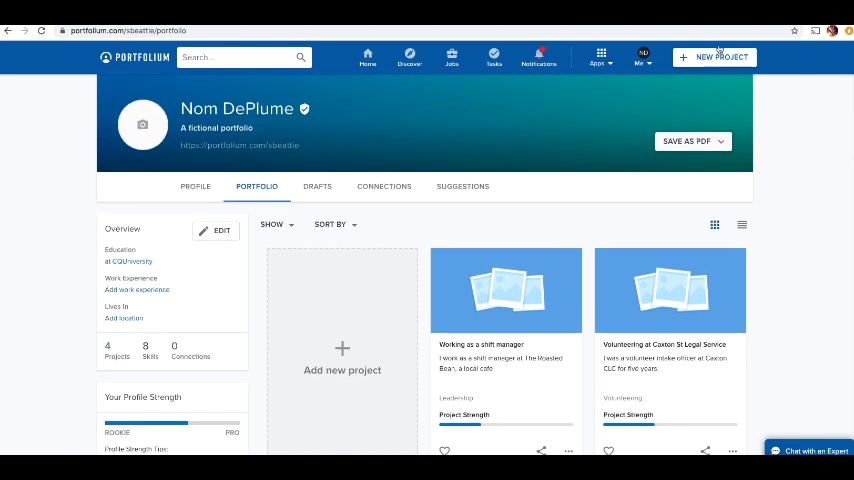
Start a new project titled 'Participated in the client interviewing contest'
click(713, 57)
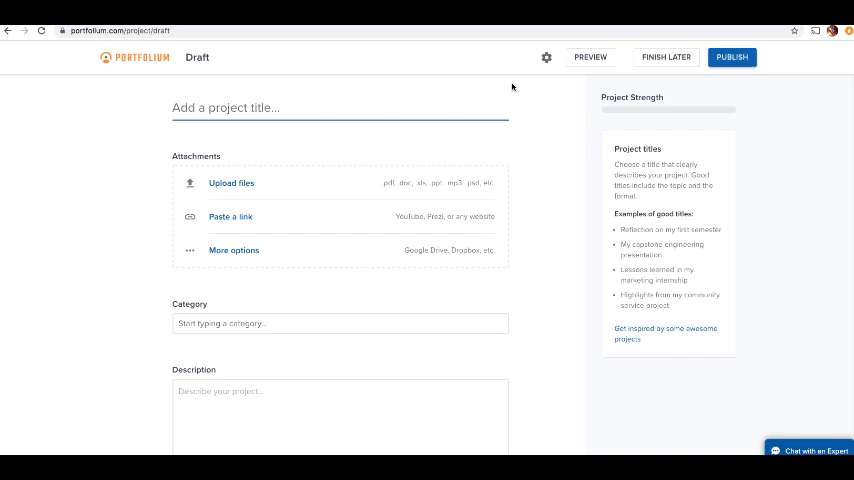
text(Part)
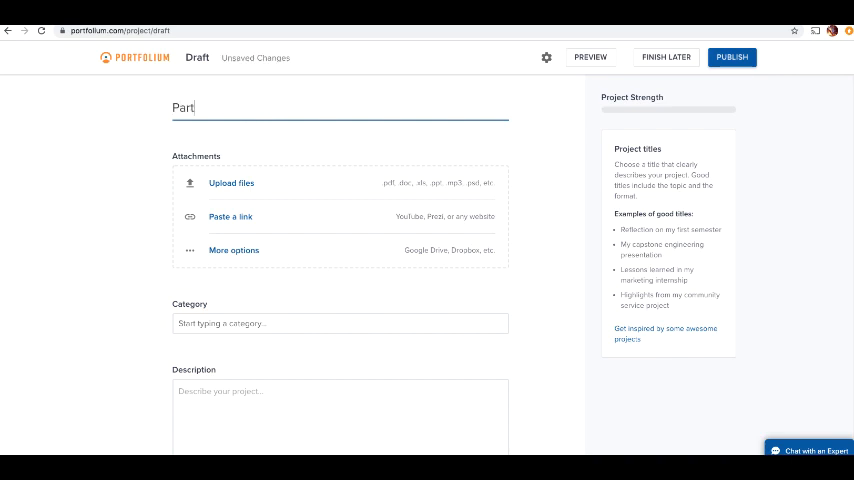
text(icipated in)
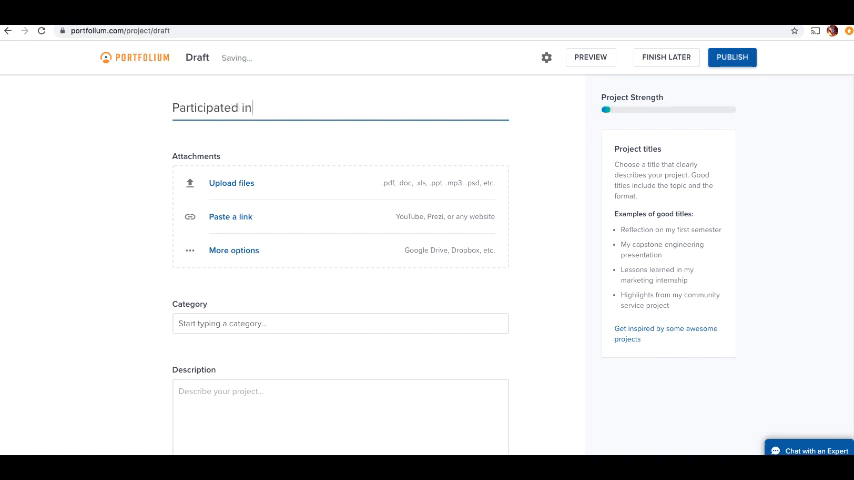
text(the m)
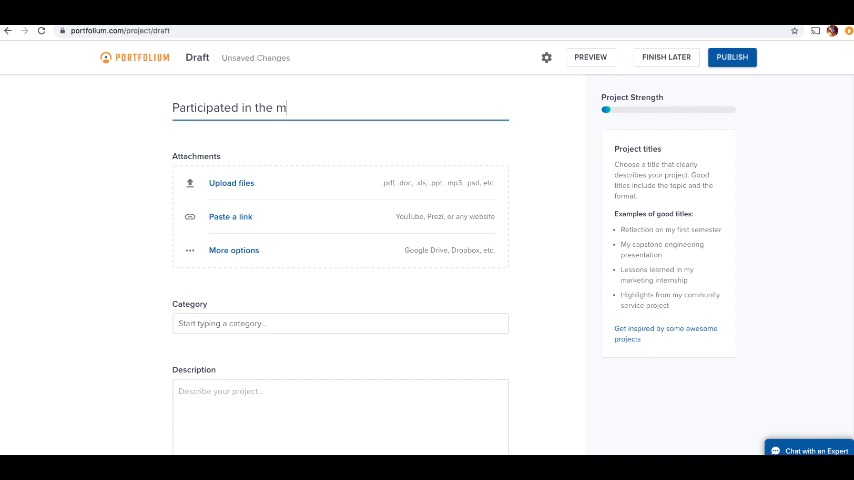
text(cli)
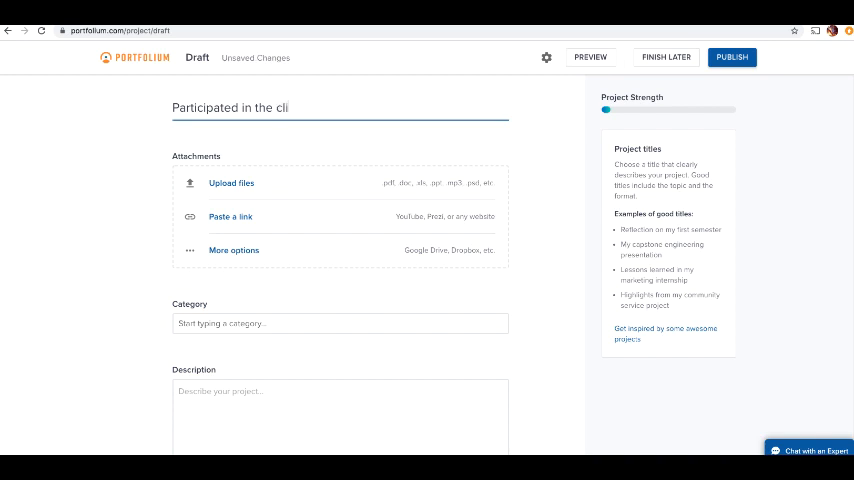
text(ent interviewing contest)
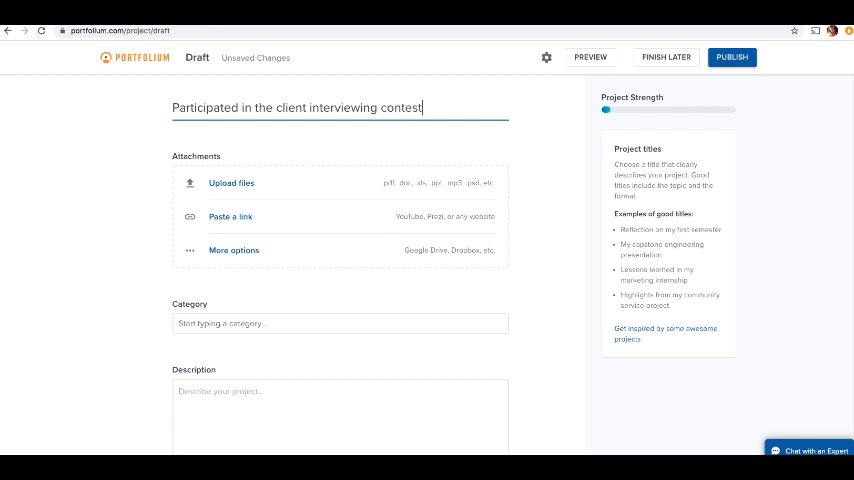
text(20)
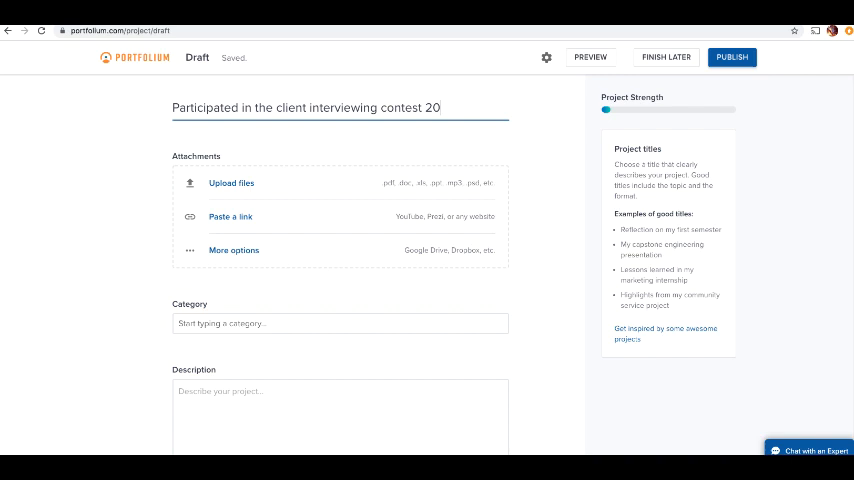
key(Backspace)
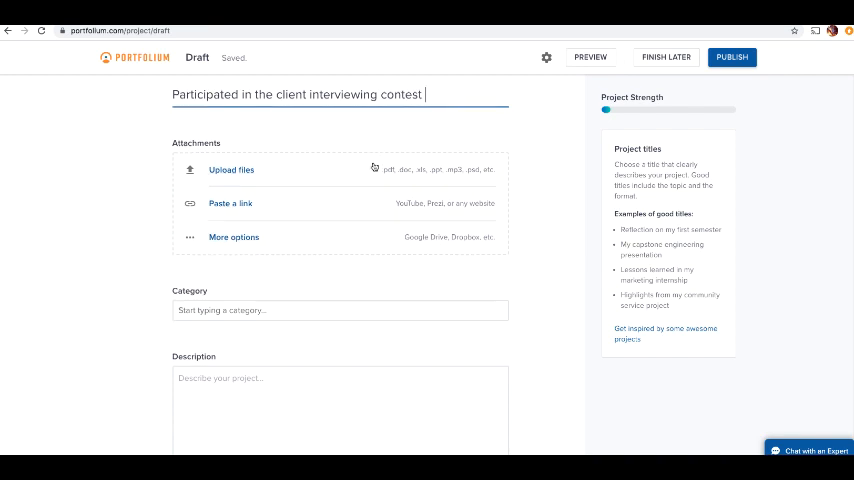
Describe the project as 'Student society contest 2020'
scroll(down, 3)
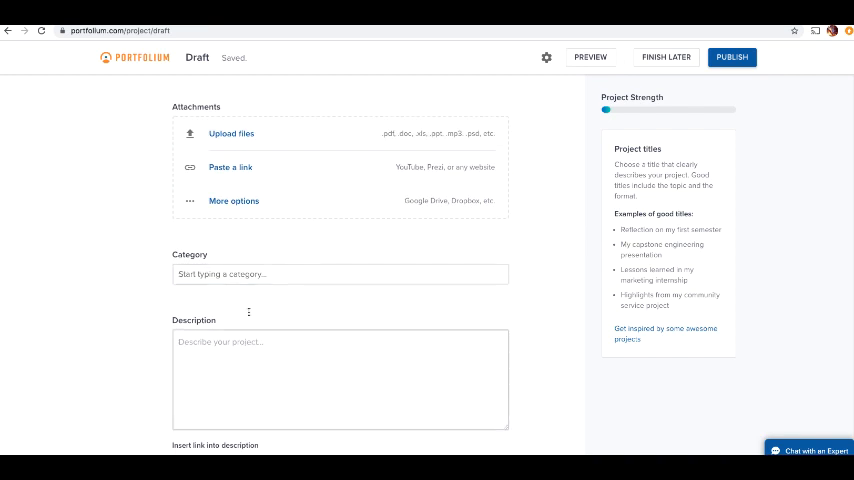
click(340, 378)
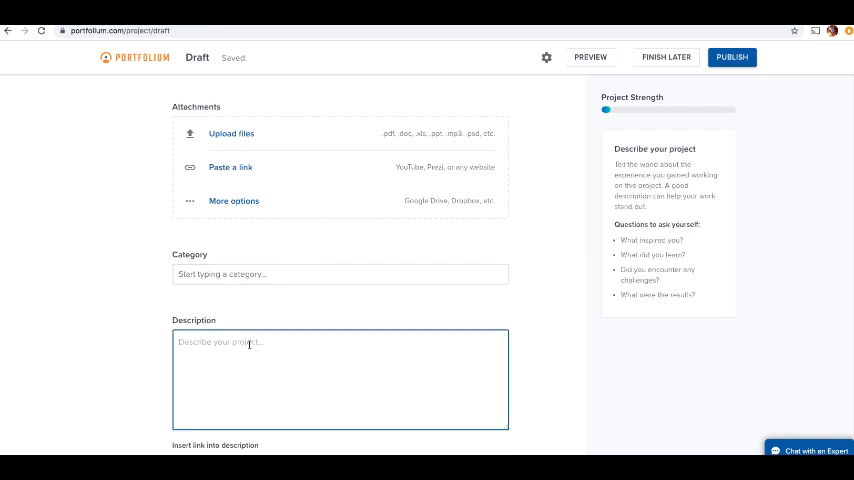
text(S)
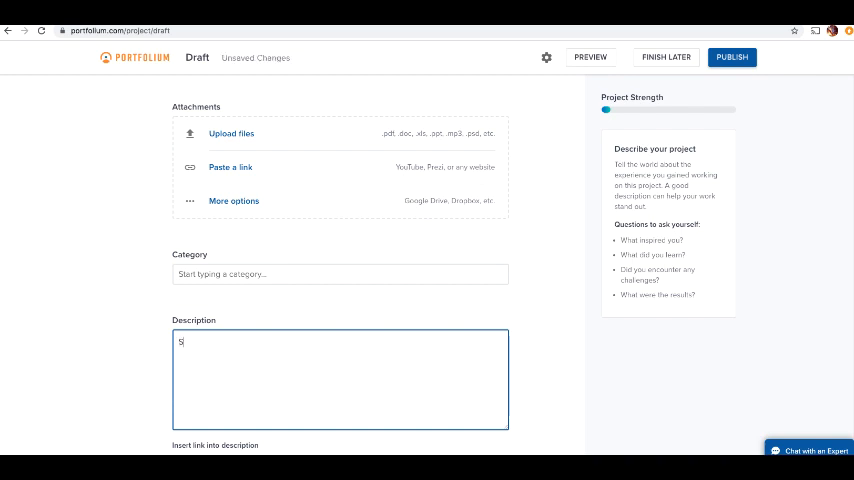
text(tudent society contec)
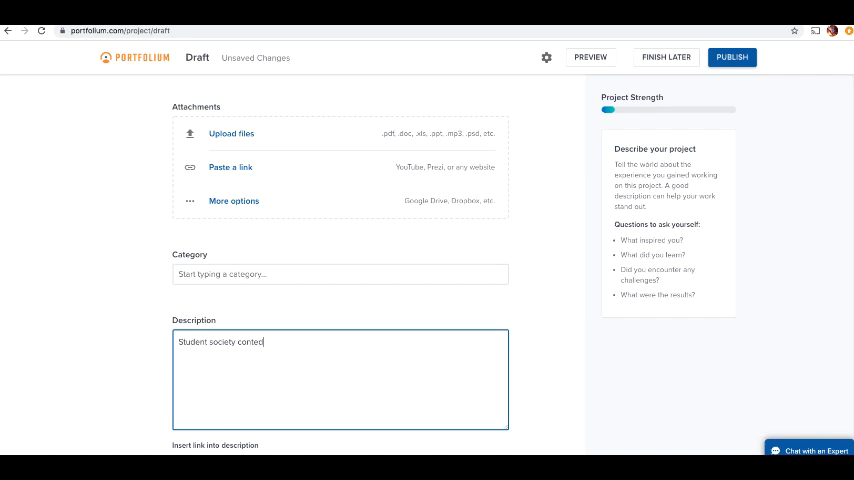
text(20202)
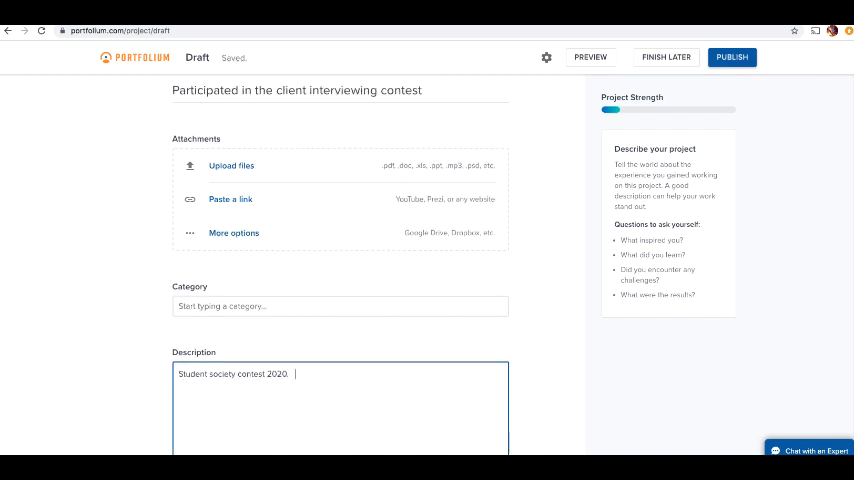
scroll(down, 3)
text(co)
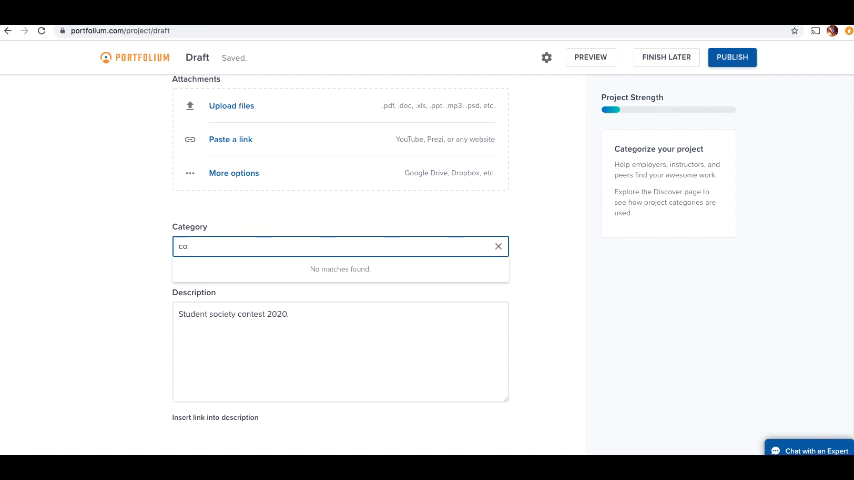
After failed category searches, browse the category list and choose Education
text(student)
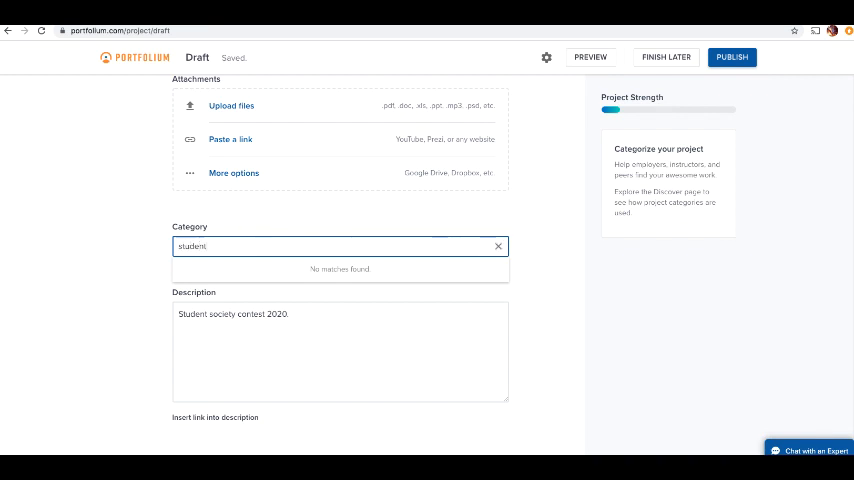
click(497, 246)
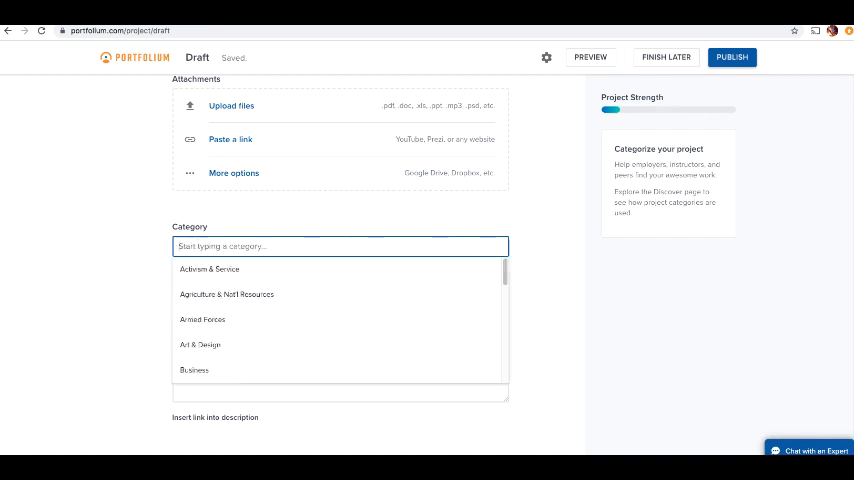
text(intervie)
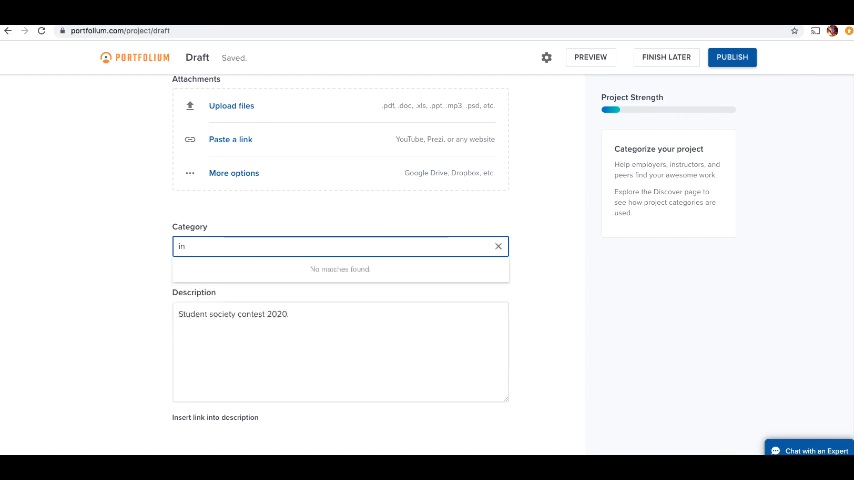
click(497, 246)
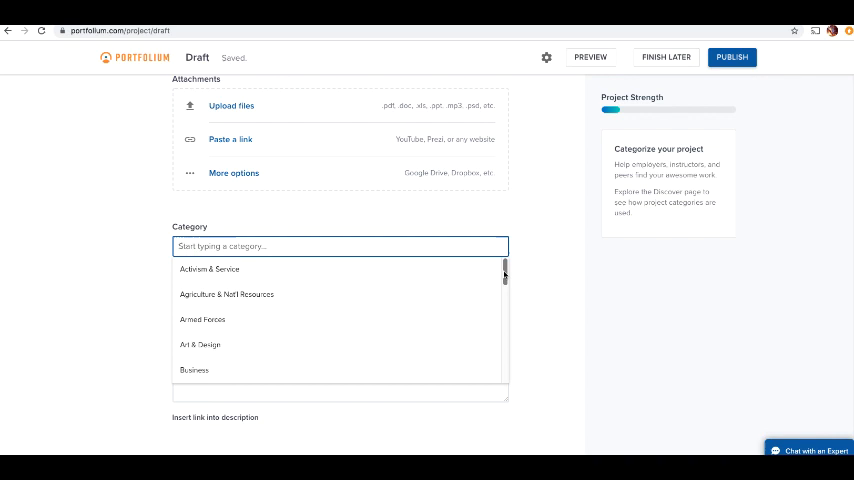
scroll(down, 3)
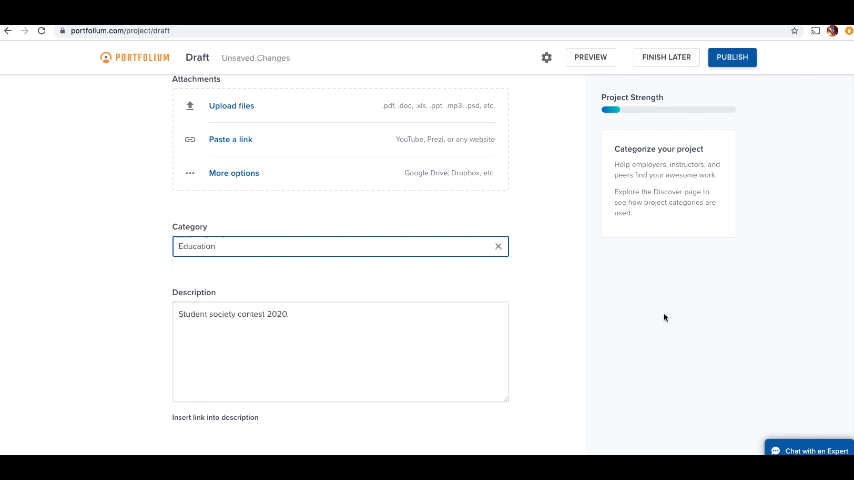
scroll(down, 3)
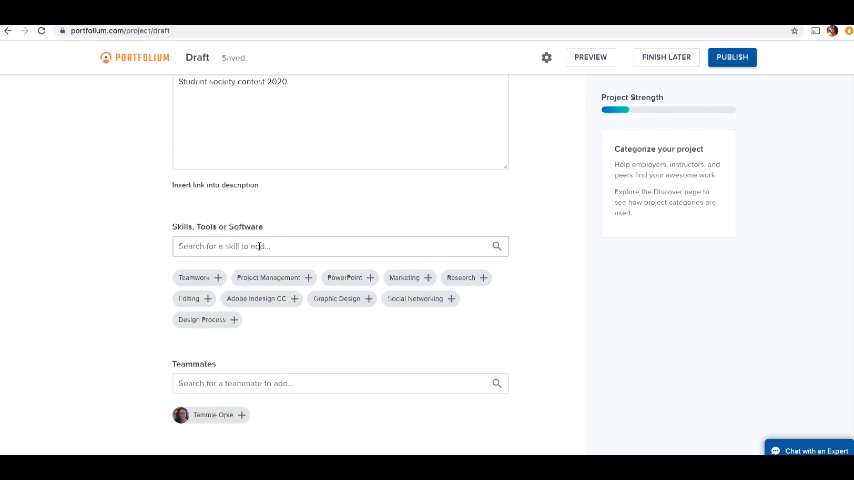
Add Client Interviewing and Teamwork to the project's skills
click(335, 246)
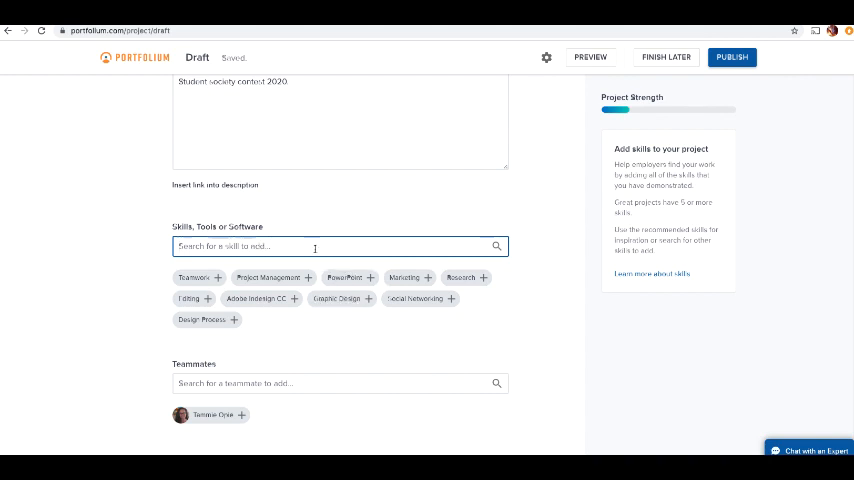
text(client In)
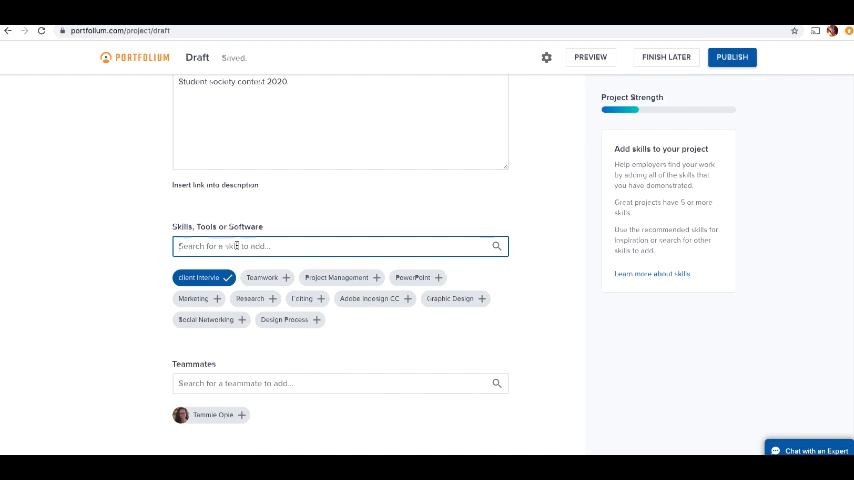
text(student in)
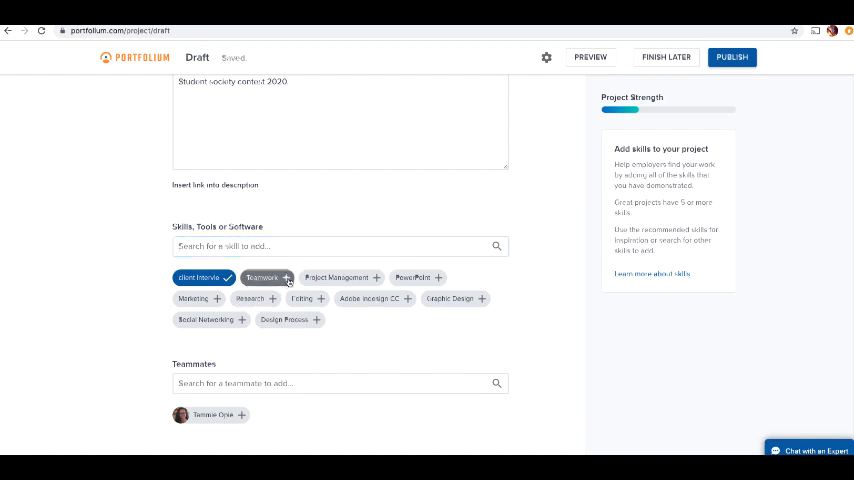
click(264, 277)
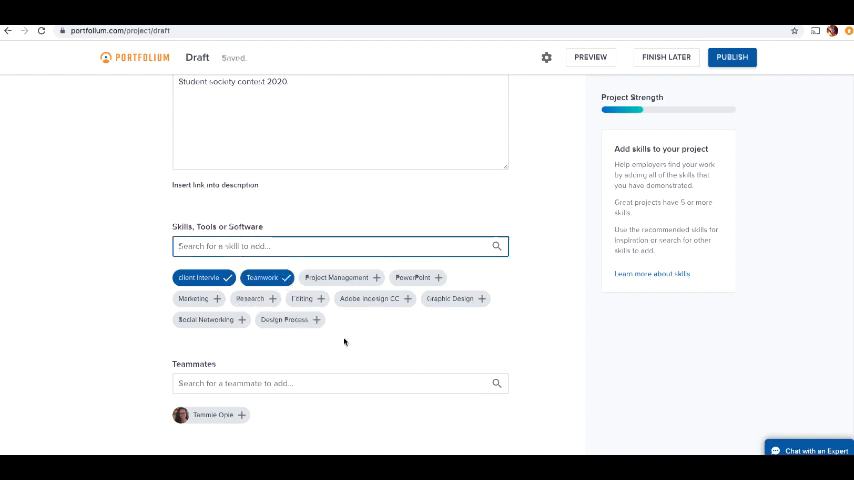
scroll(down, 3)
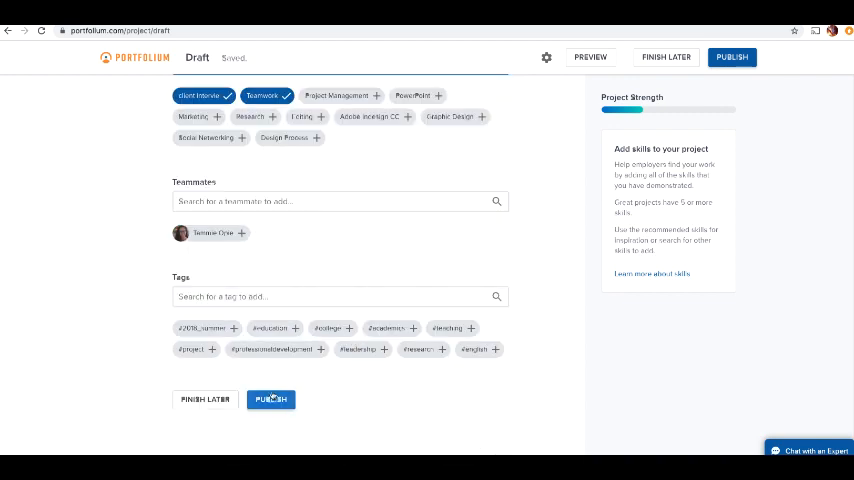
Publish the contest project, declining to add teammates at the group project prompt
click(270, 399)
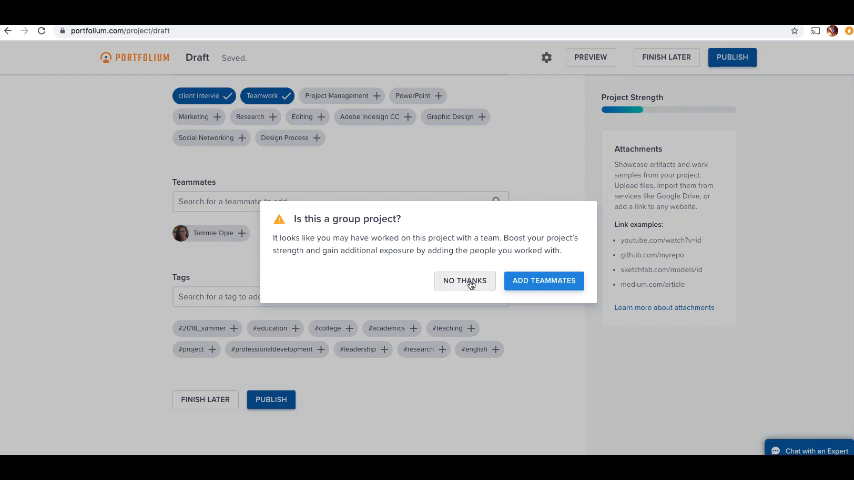
click(464, 280)
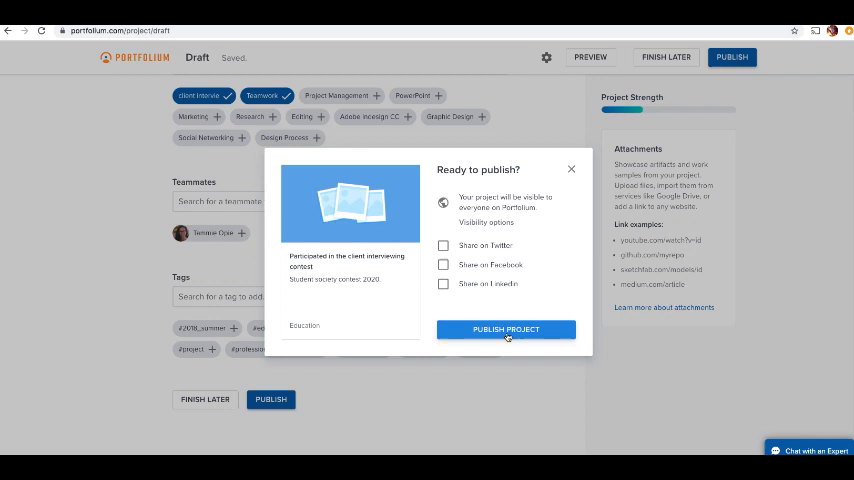
click(505, 329)
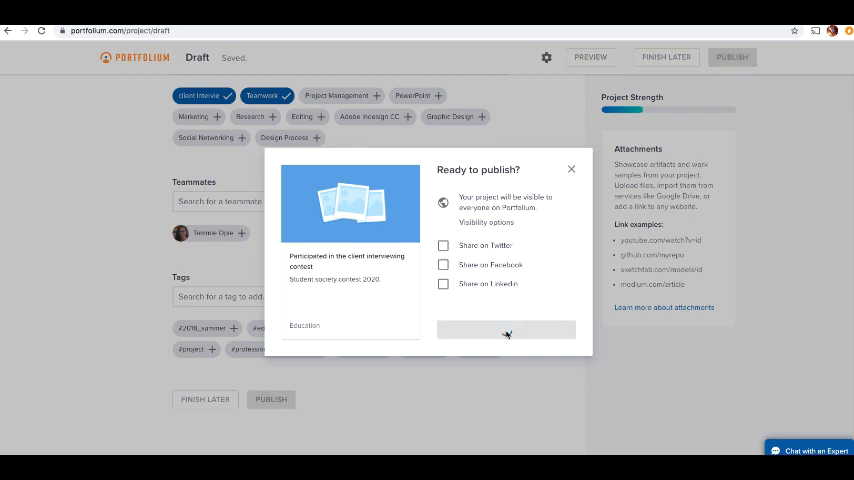
click(505, 330)
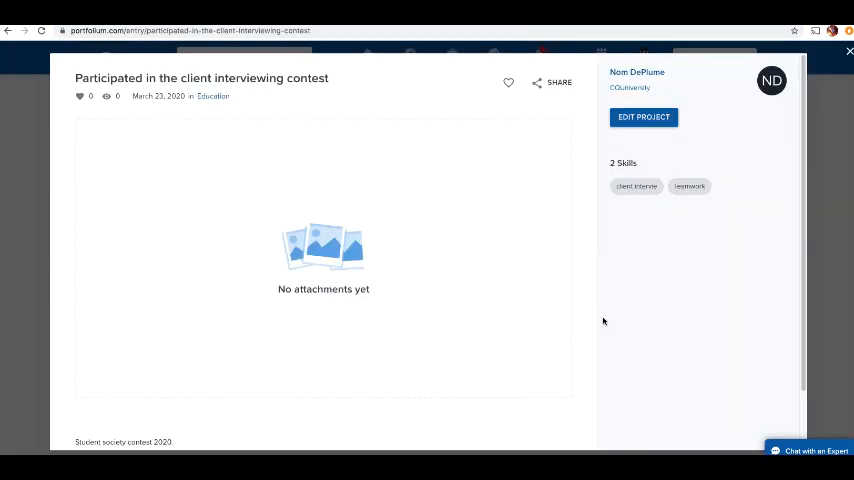
scroll(down, 3)
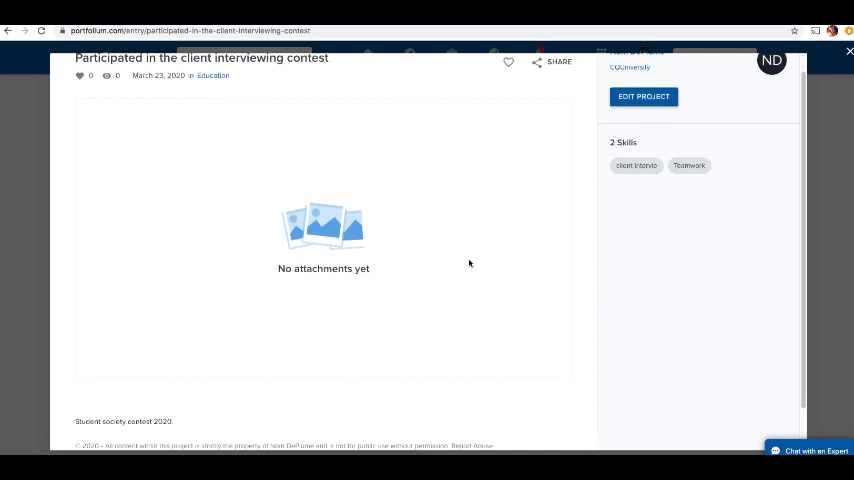
scroll(down, 3)
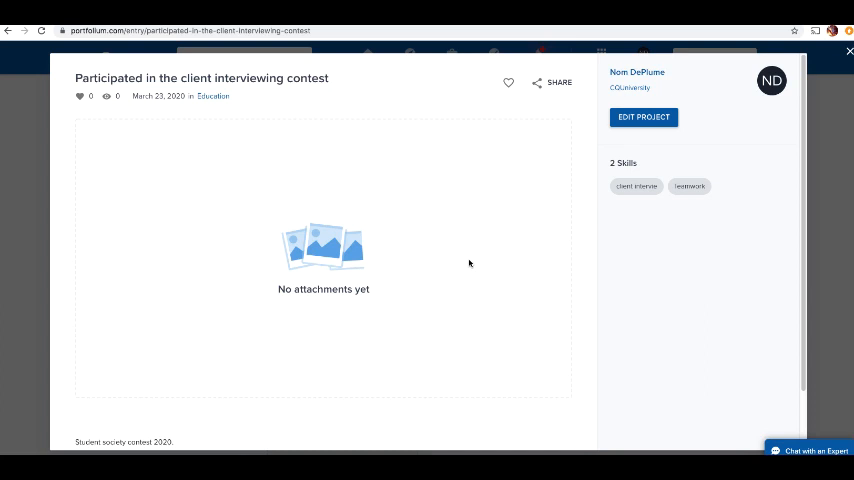
mouse_move(343, 298)
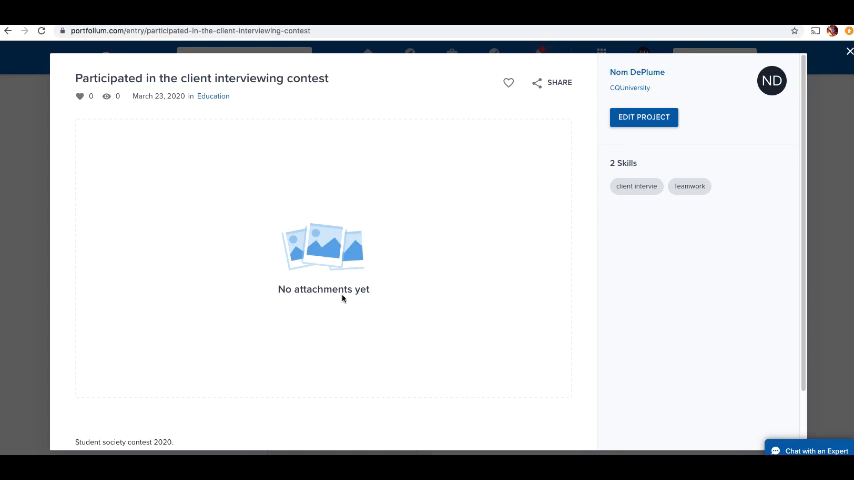
mouse_move(534, 336)
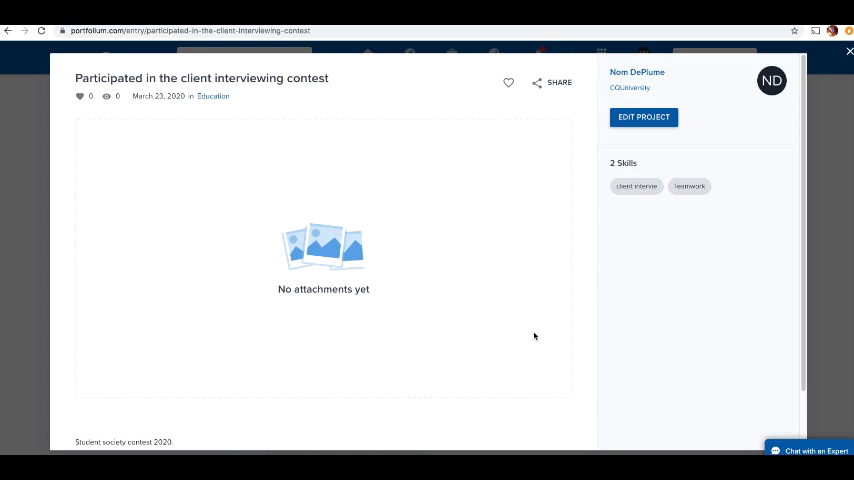
mouse_move(513, 331)
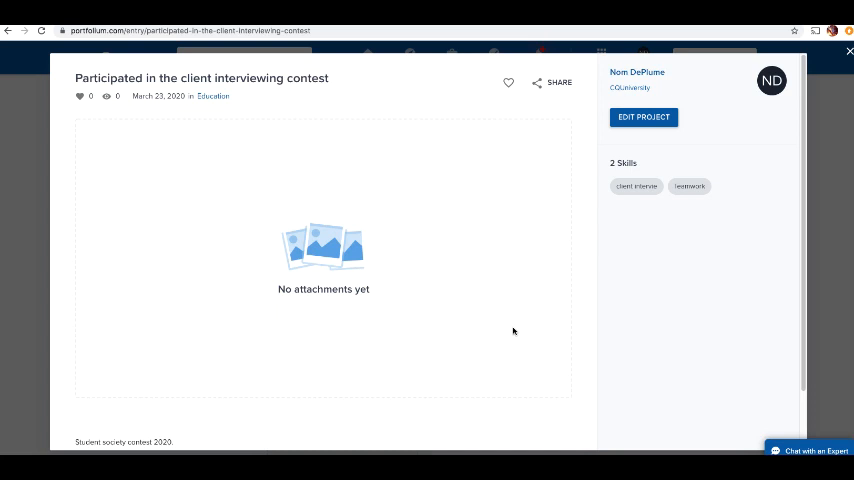
scroll(down, 3)
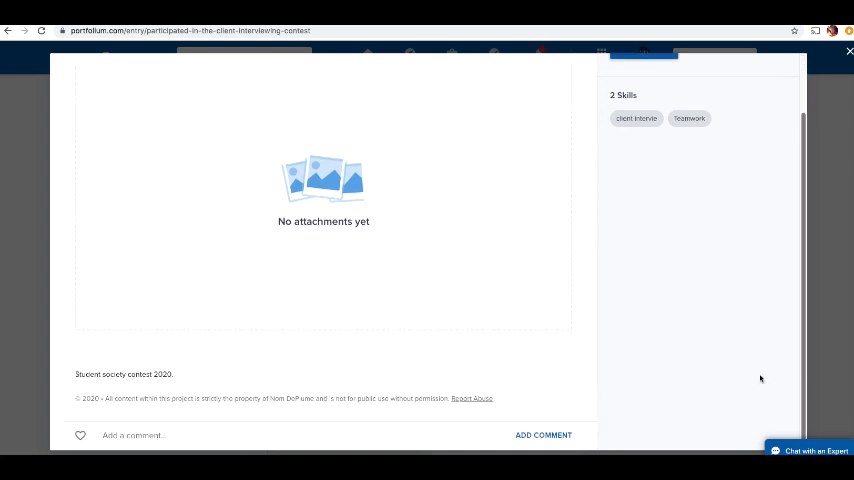
mouse_move(235, 374)
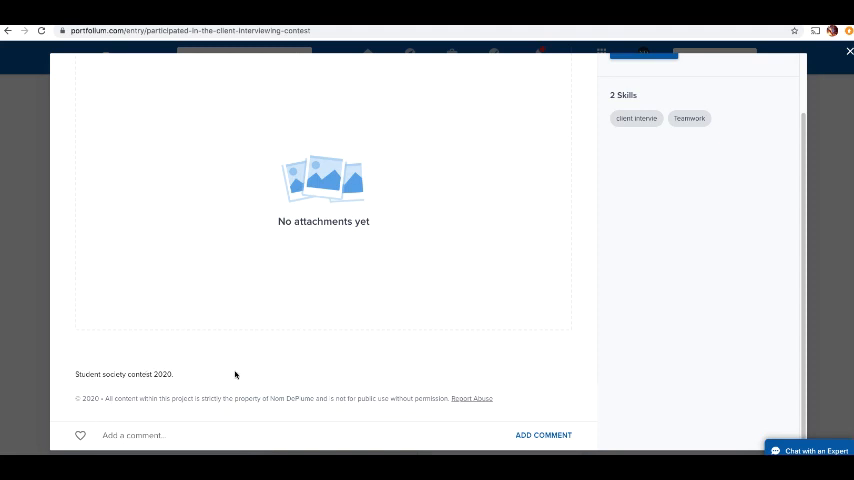
scroll(up, 3)
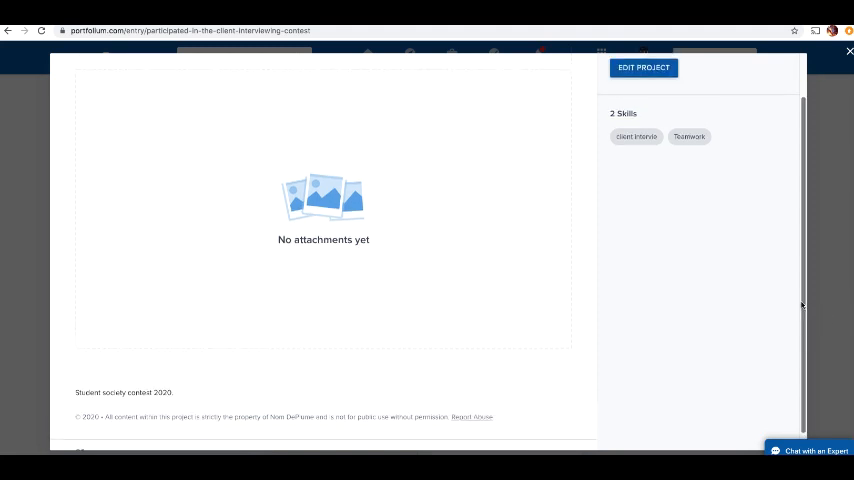
scroll(down, 3)
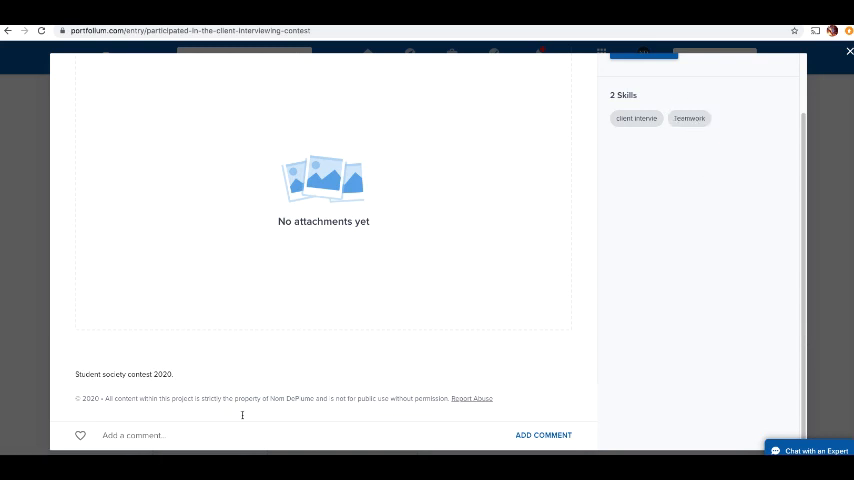
mouse_move(168, 363)
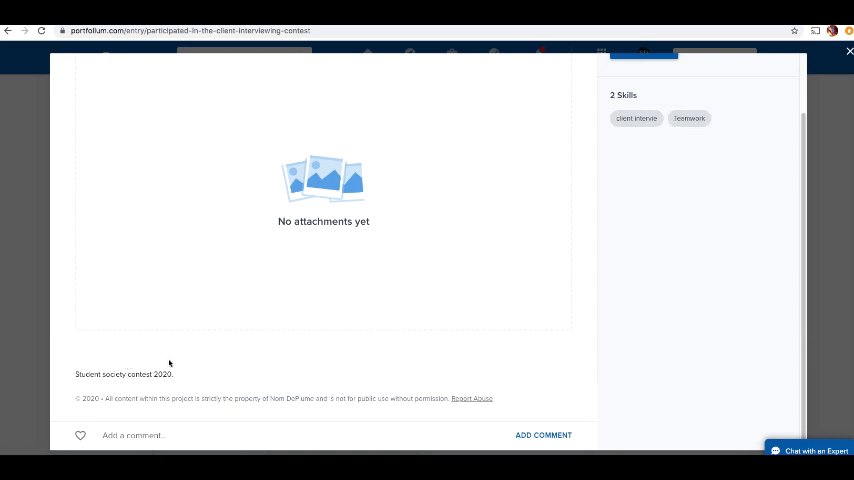
mouse_move(270, 372)
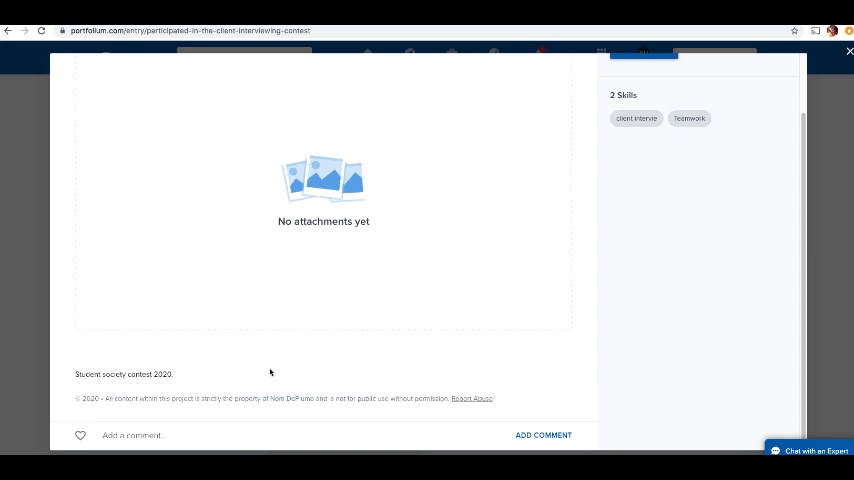
mouse_move(841, 310)
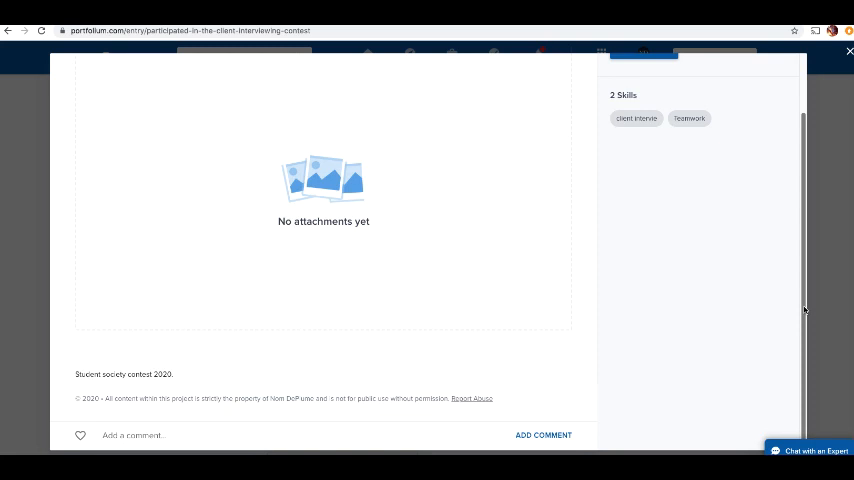
scroll(up, 3)
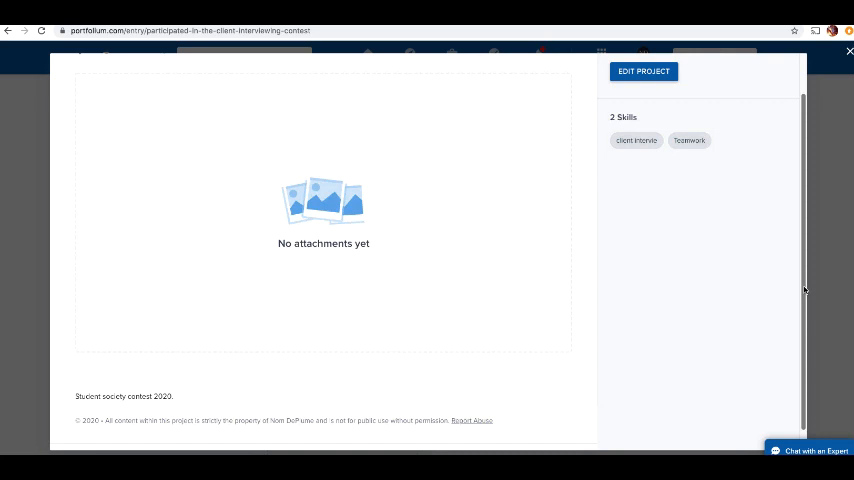
scroll(up, 3)
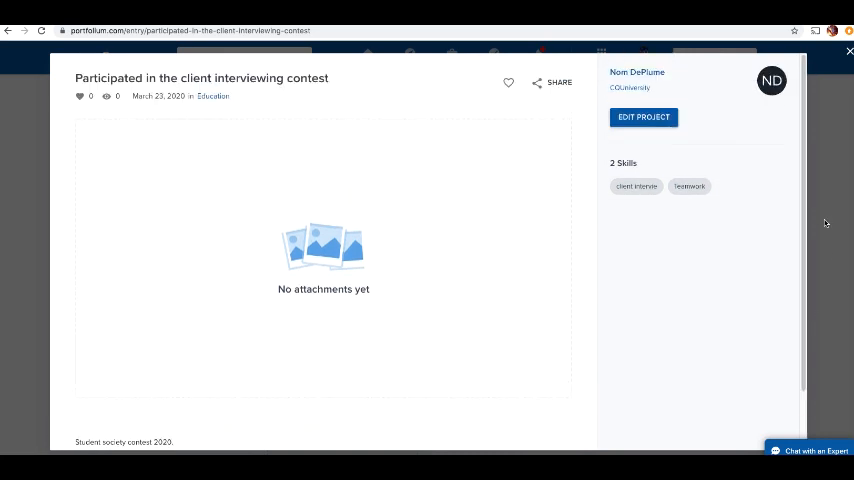
mouse_move(849, 52)
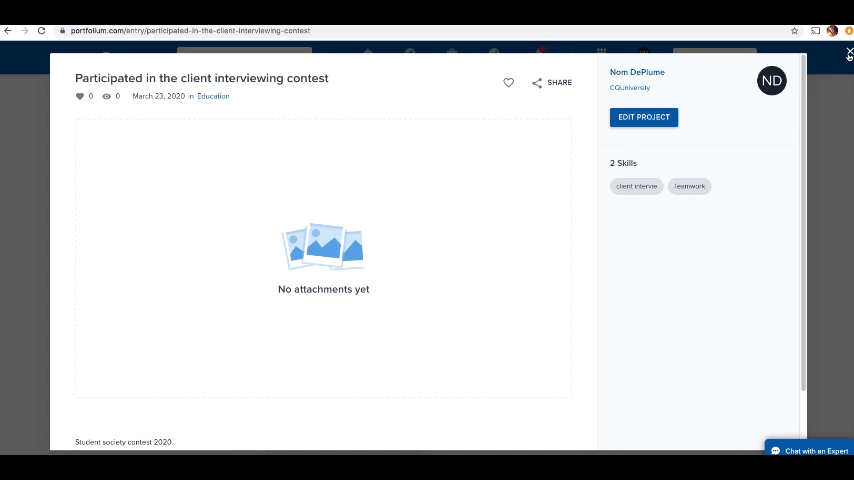
Close the contest project and scroll through the portfolio
click(849, 51)
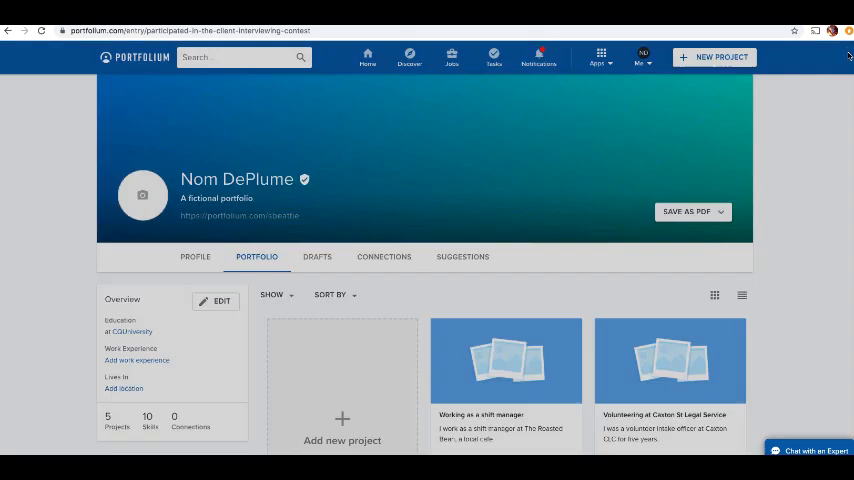
scroll(down, 3)
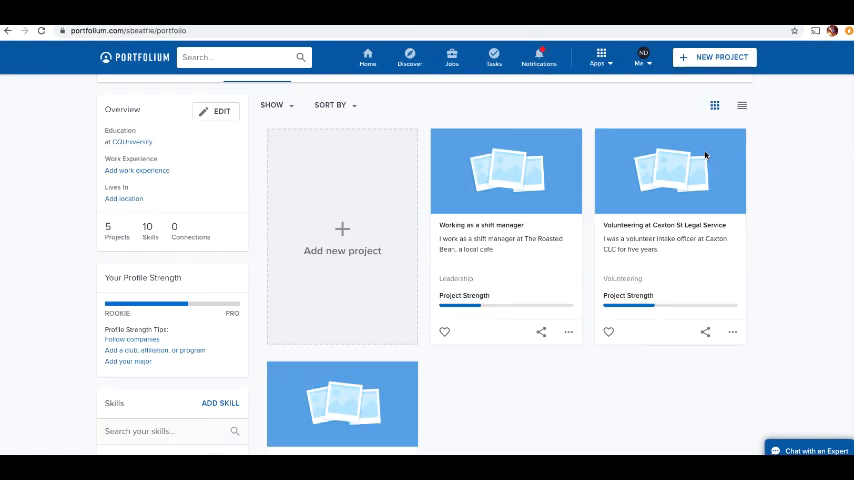
scroll(down, 3)
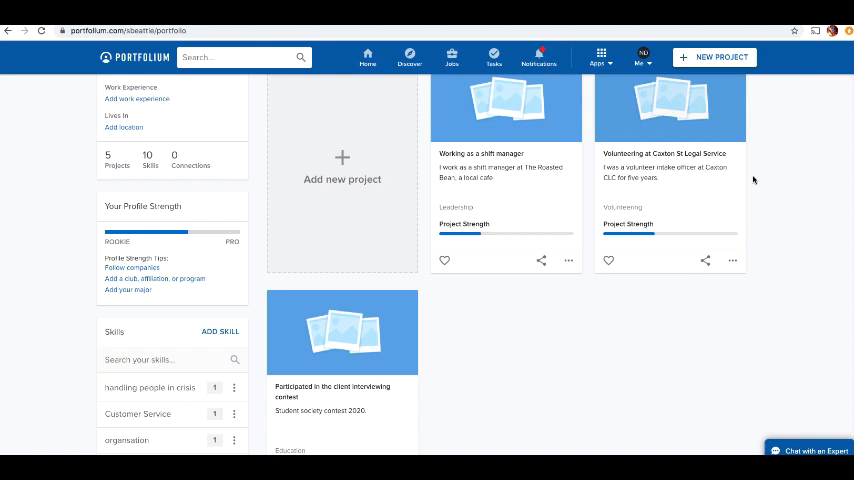
scroll(down, 3)
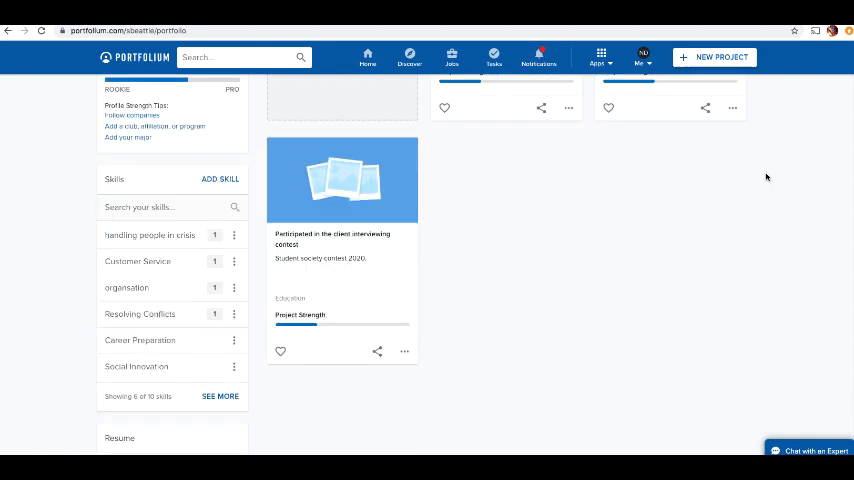
mouse_move(342, 185)
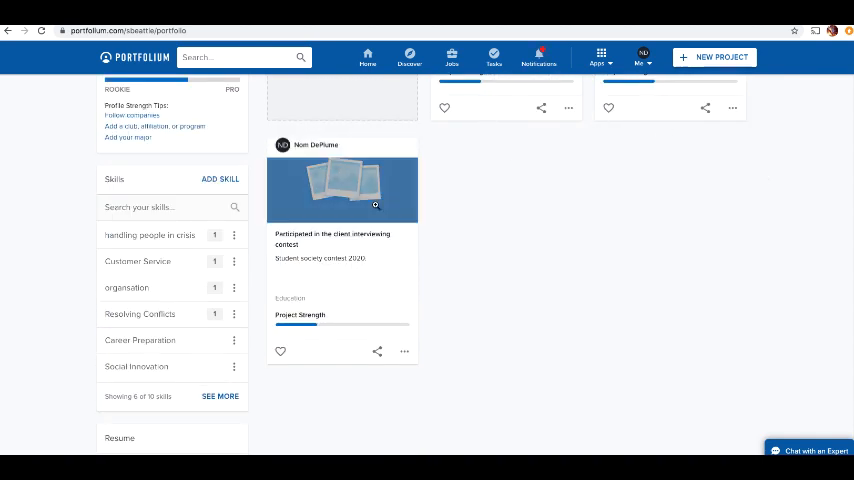
scroll(up, 3)
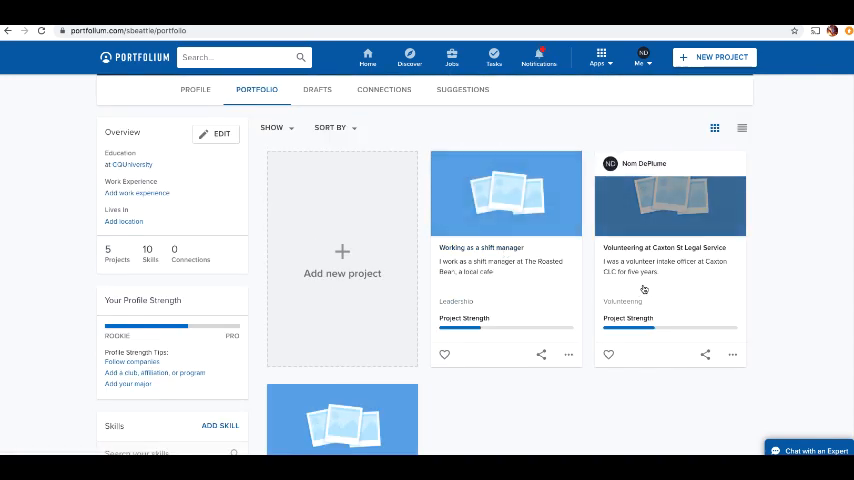
scroll(down, 3)
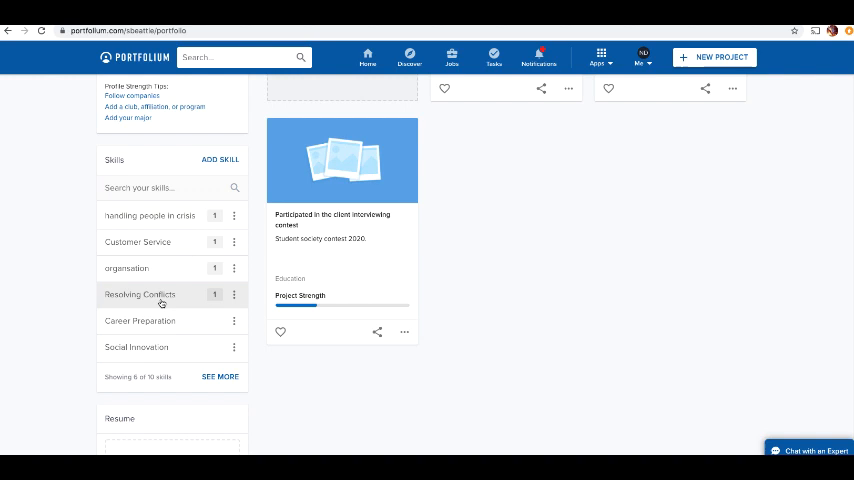
Expand the full skills list and start a new blank project draft
click(219, 377)
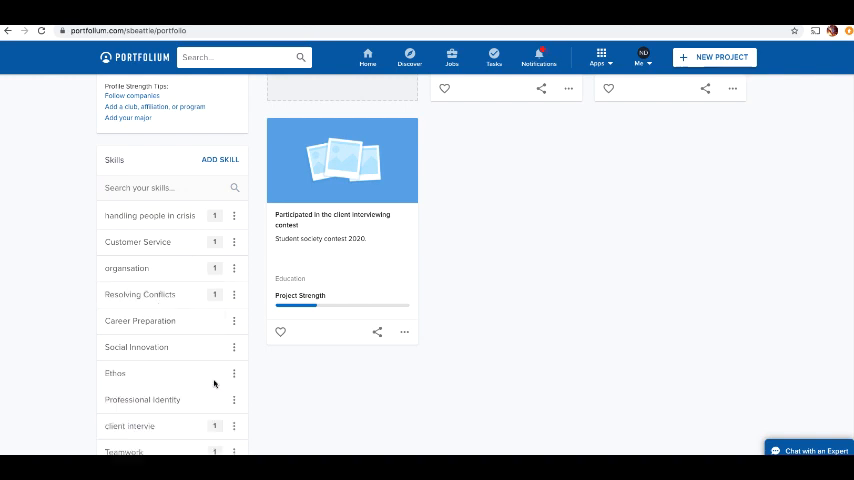
scroll(down, 3)
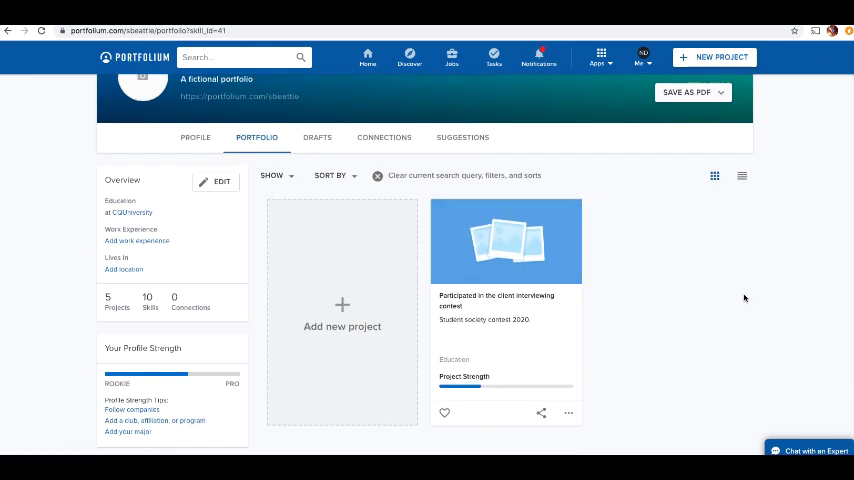
mouse_move(789, 303)
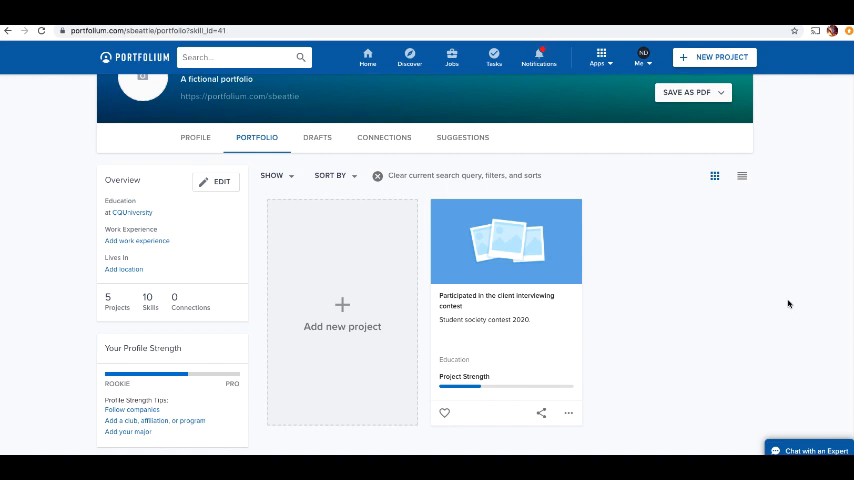
mouse_move(729, 307)
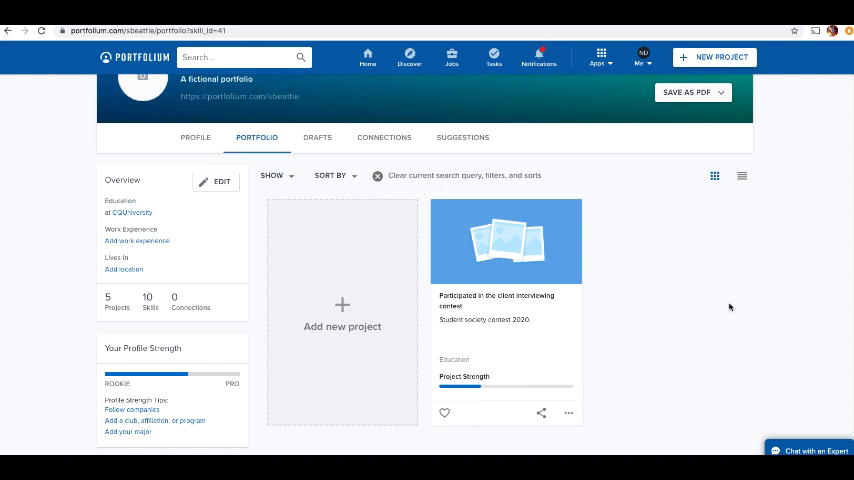
scroll(down, 3)
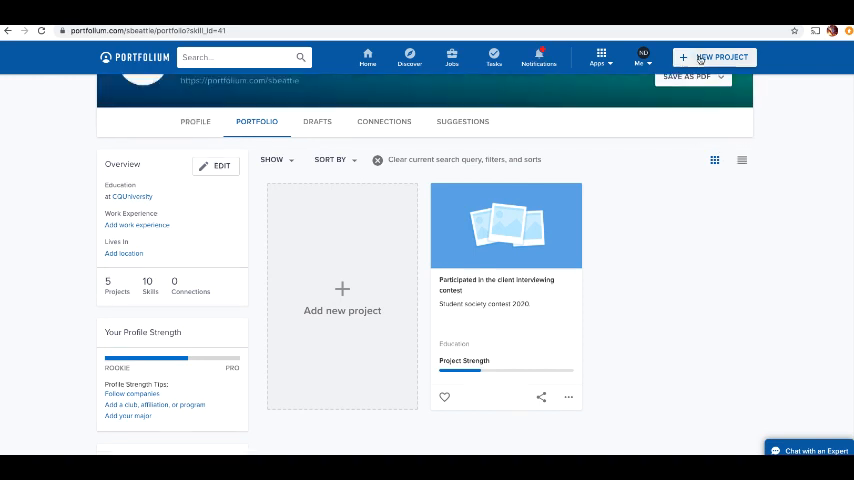
click(718, 57)
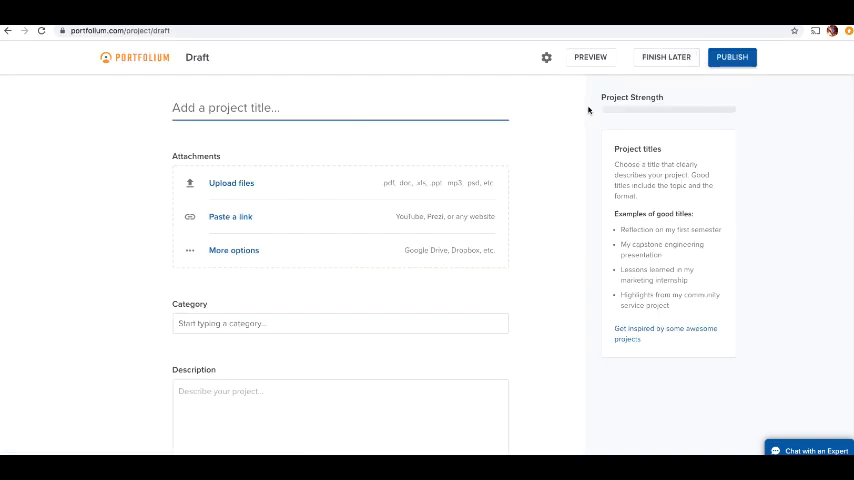
Title the draft 'Ethos video' and link 'This is my video' in its description
text(Ethos)
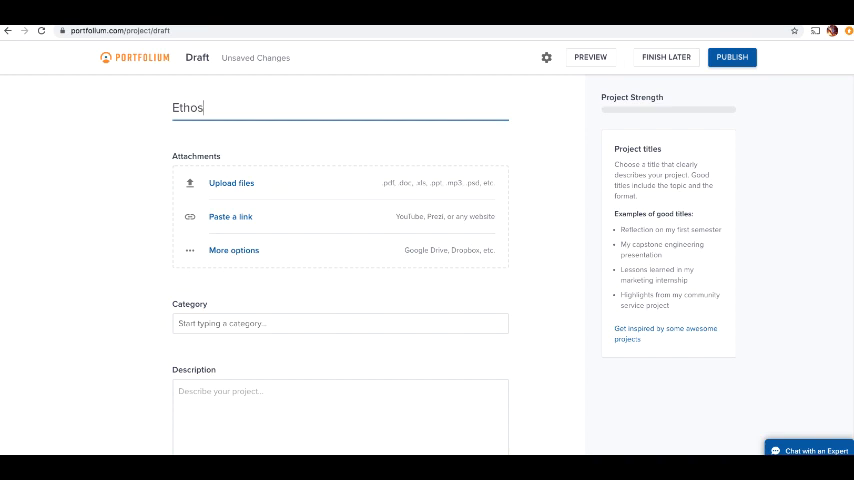
text(vide)
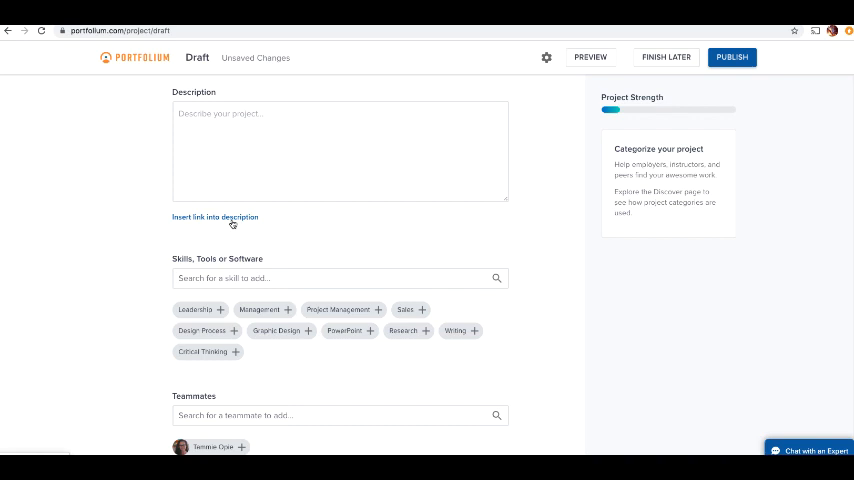
click(214, 217)
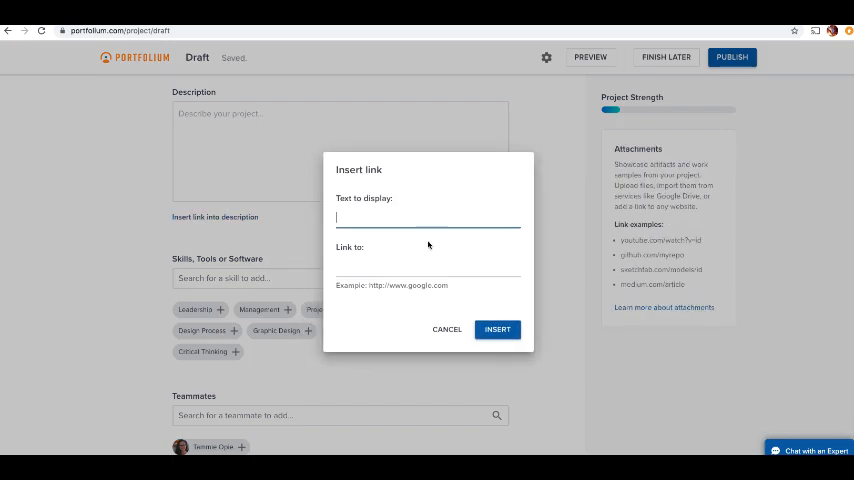
text(This is)
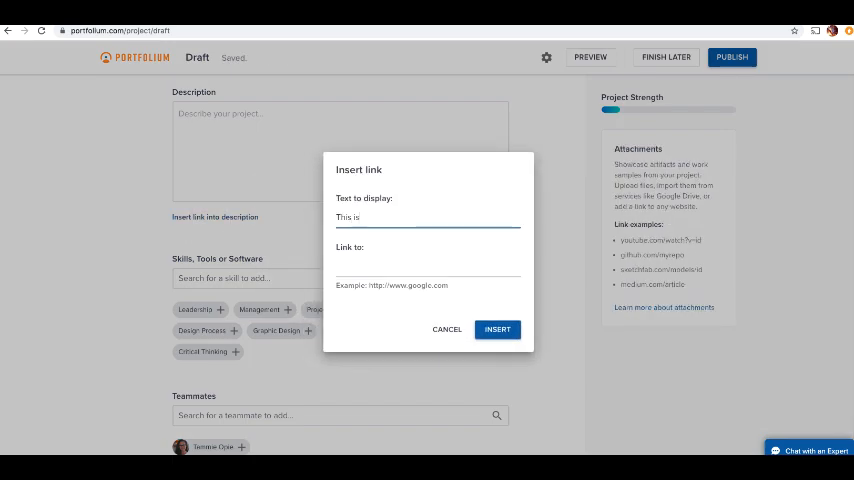
text(my video)
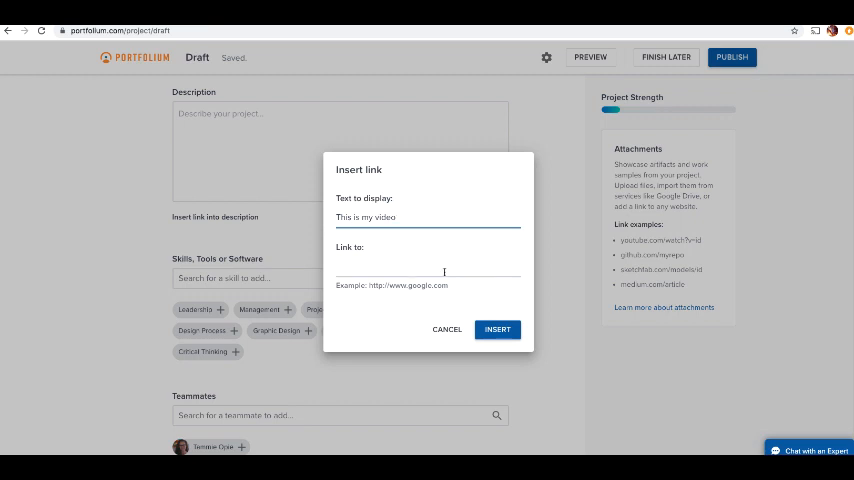
text(http)
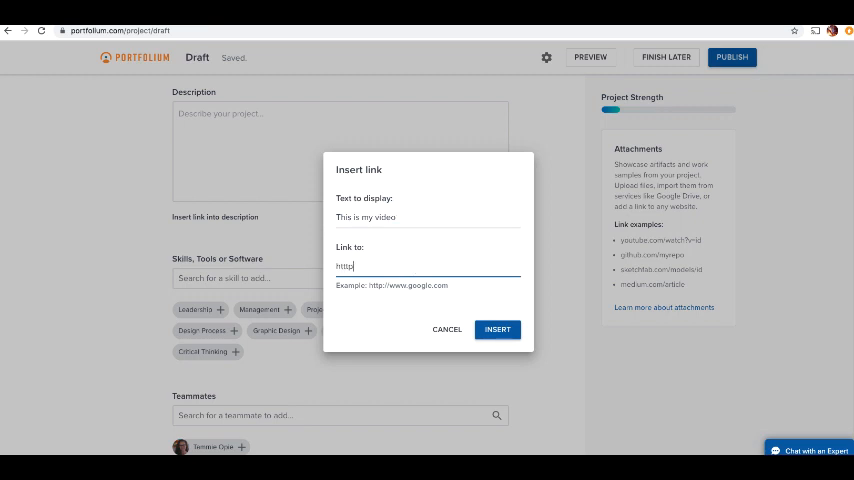
text(://www.blehelshs)
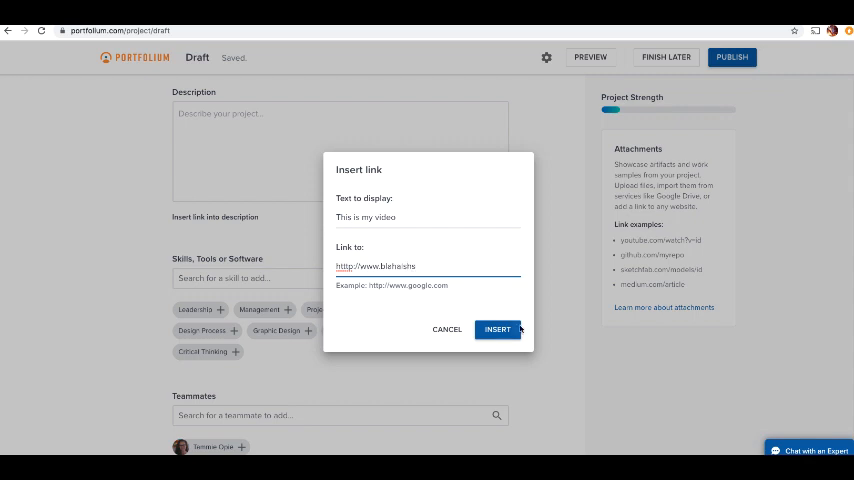
click(497, 329)
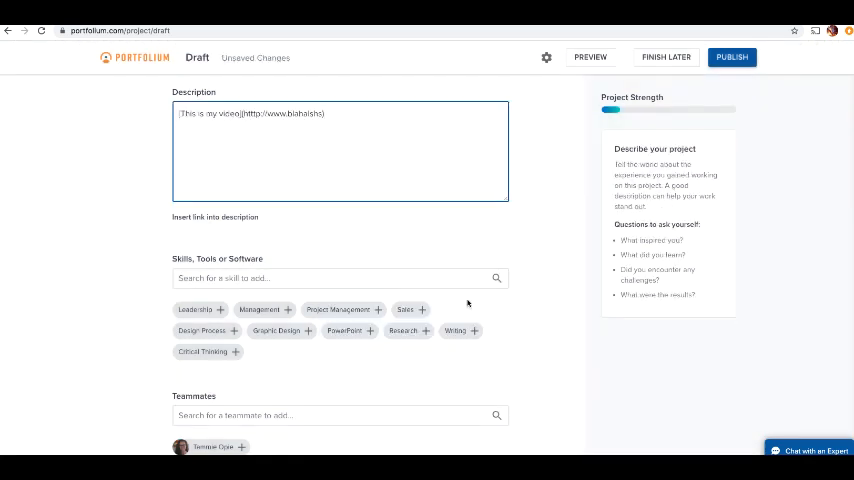
click(731, 57)
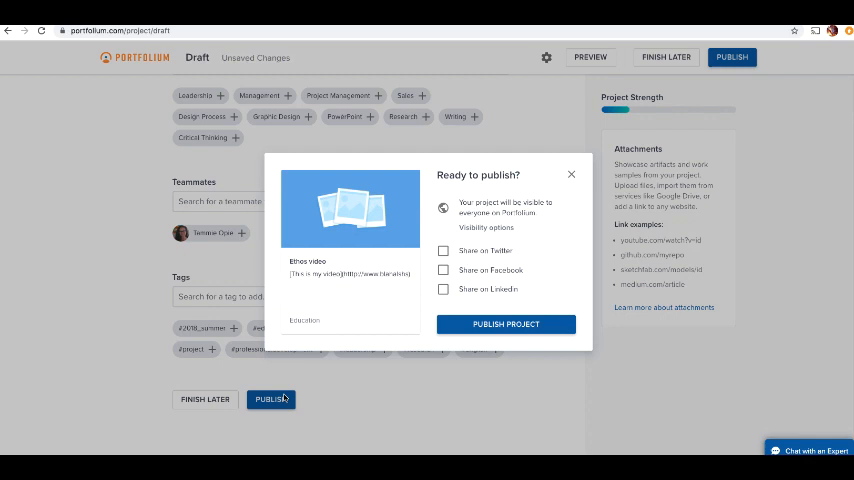
Publish the Ethos video project, review its page, and reopen it for editing
click(506, 324)
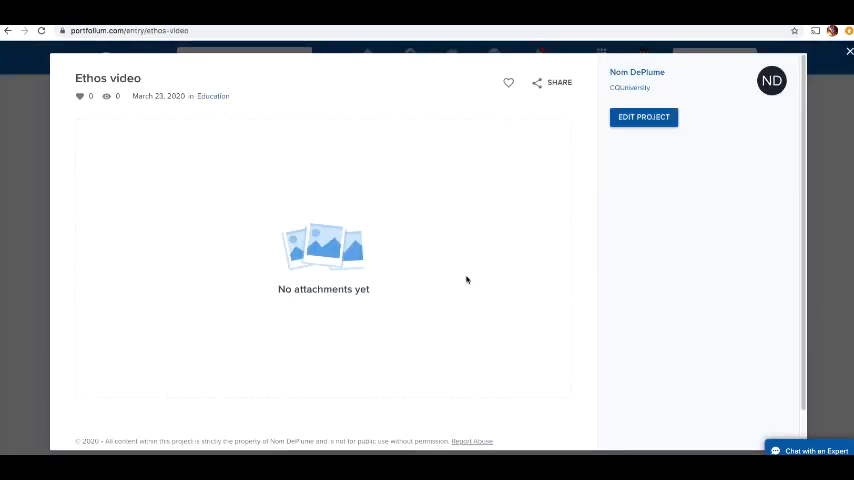
scroll(down, 3)
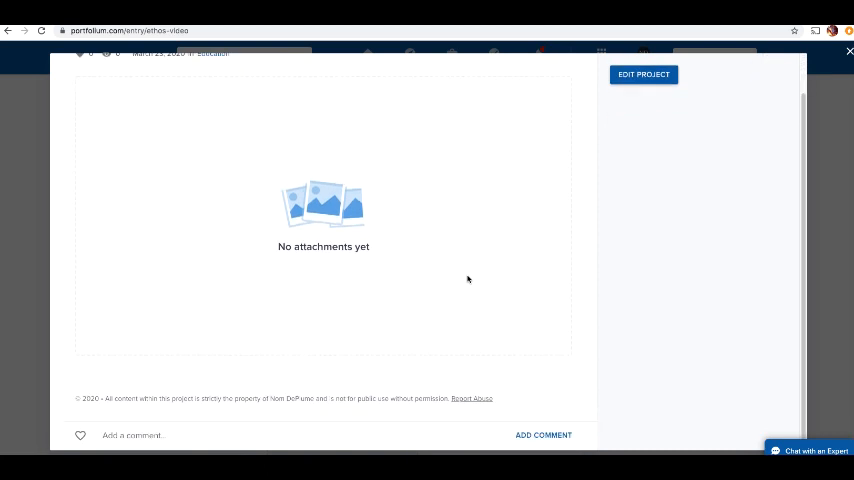
scroll(up, 3)
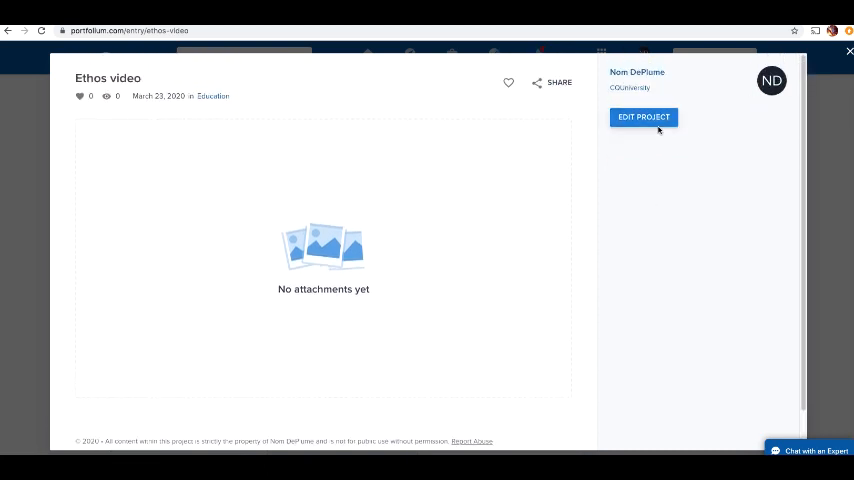
scroll(down, 3)
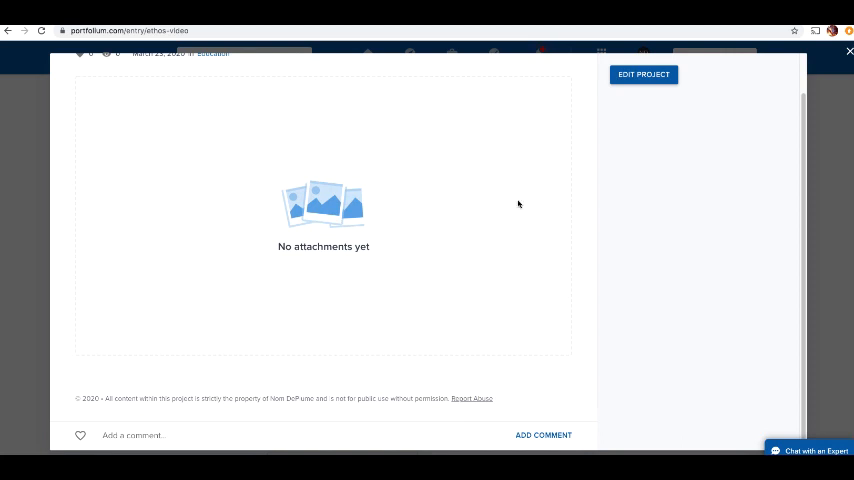
mouse_move(697, 94)
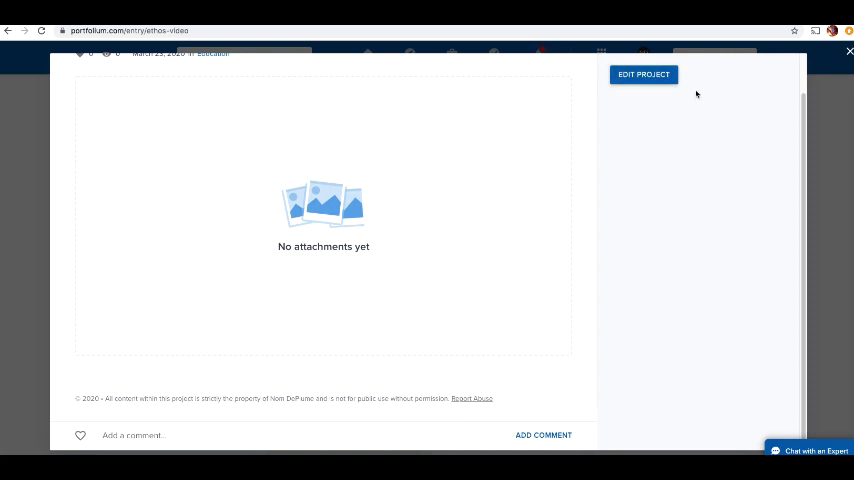
click(643, 74)
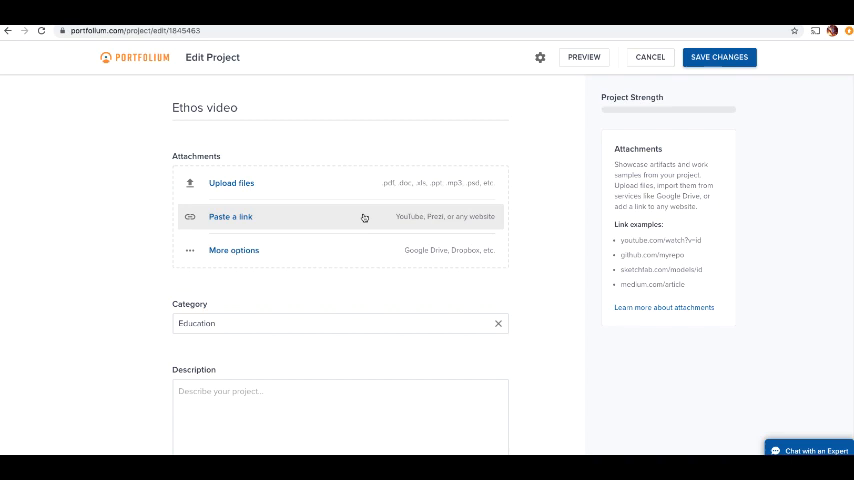
Type 'This is my video' into the Ethos project description
scroll(down, 3)
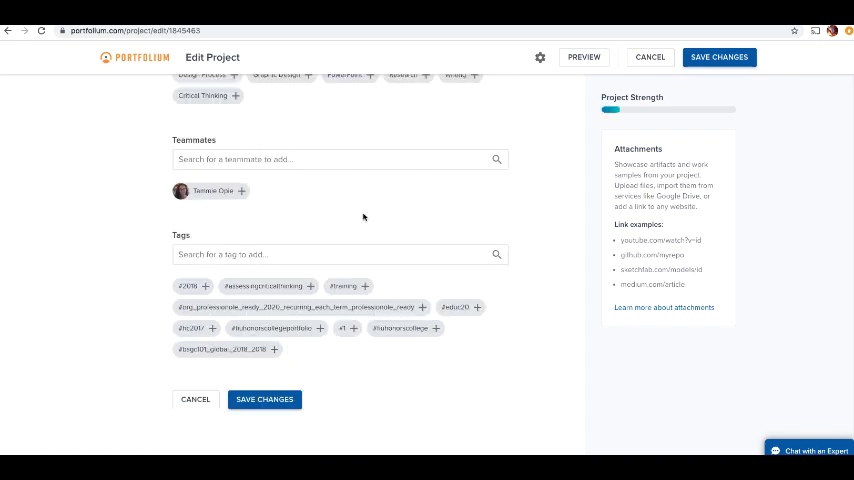
scroll(up, 3)
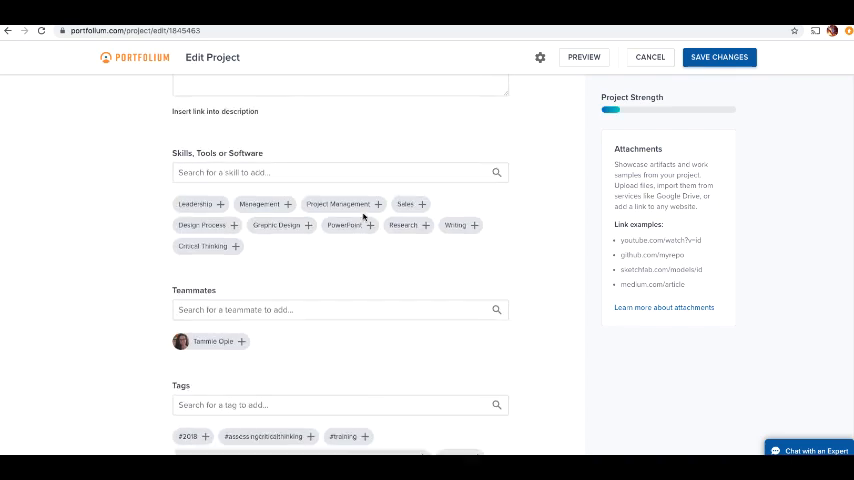
scroll(up, 3)
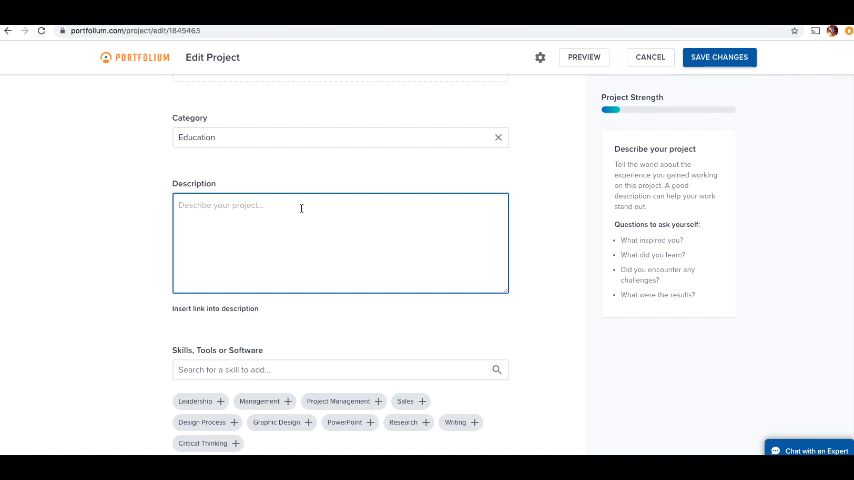
text(This is my)
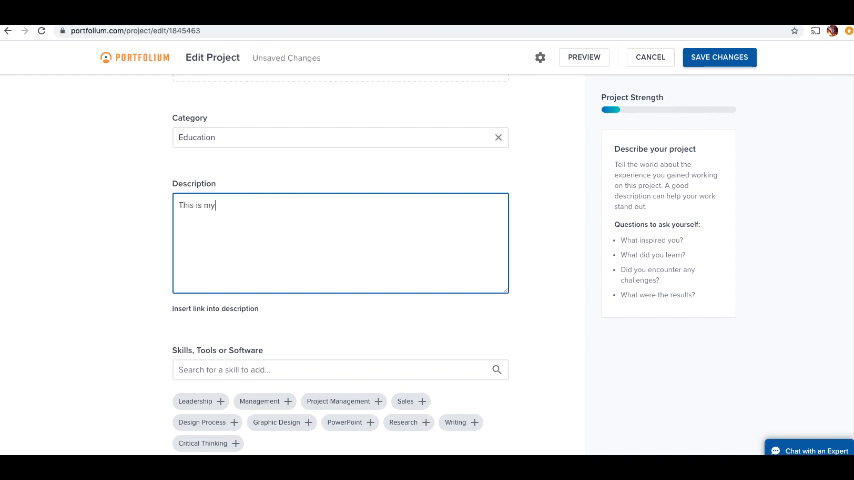
text(video)
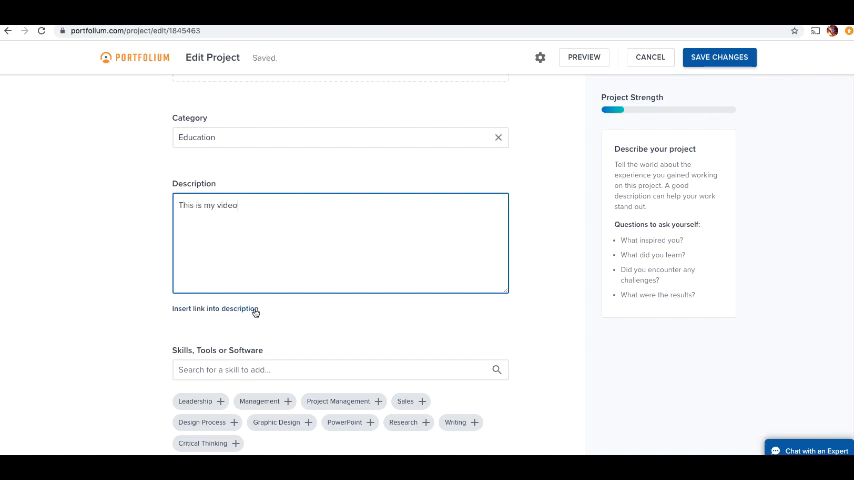
click(215, 309)
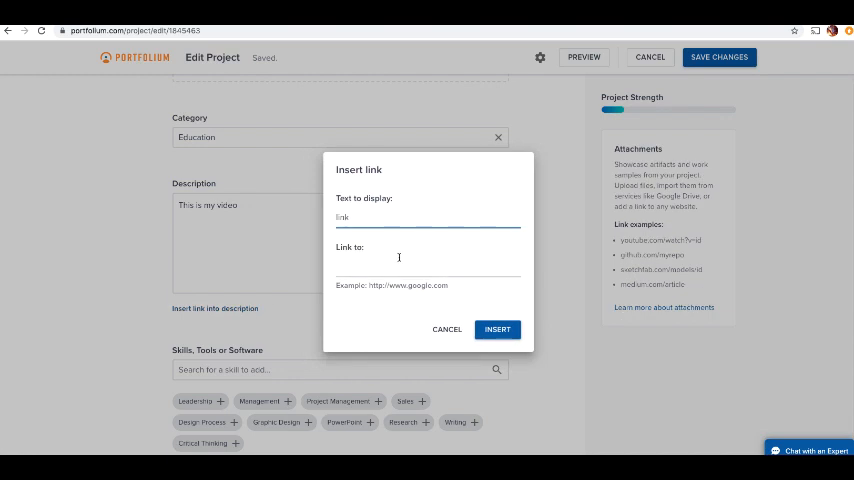
text(http:/)
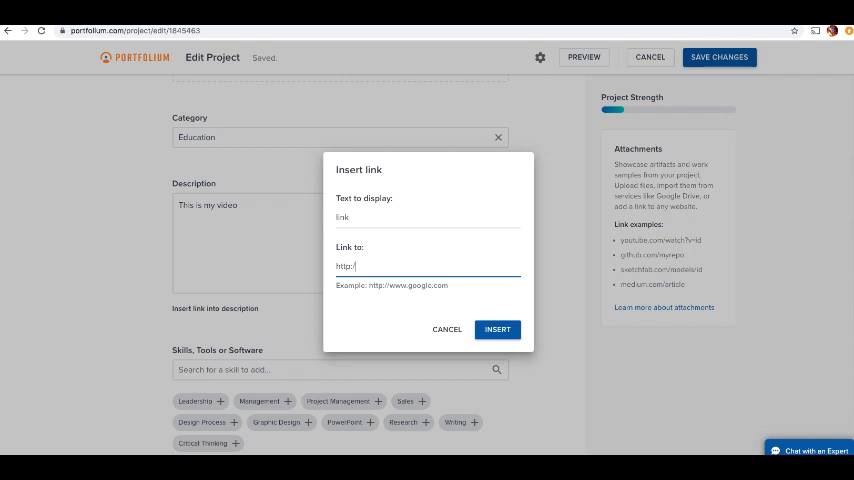
text(www.link.)
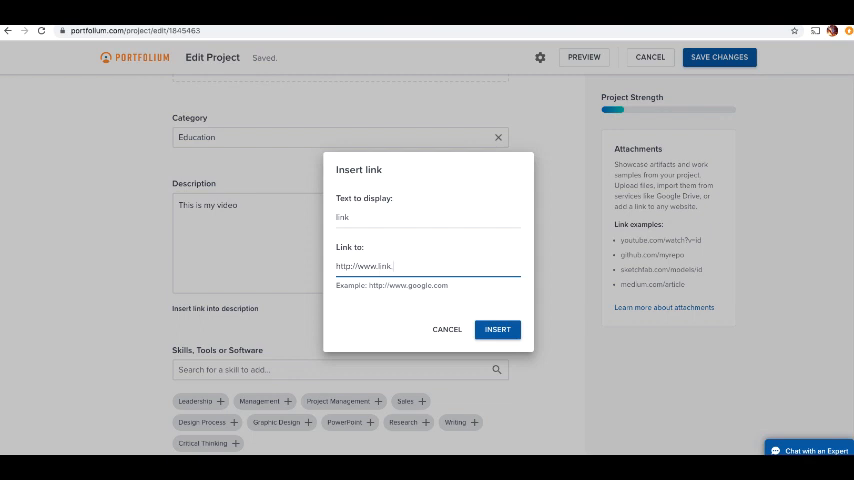
click(447, 329)
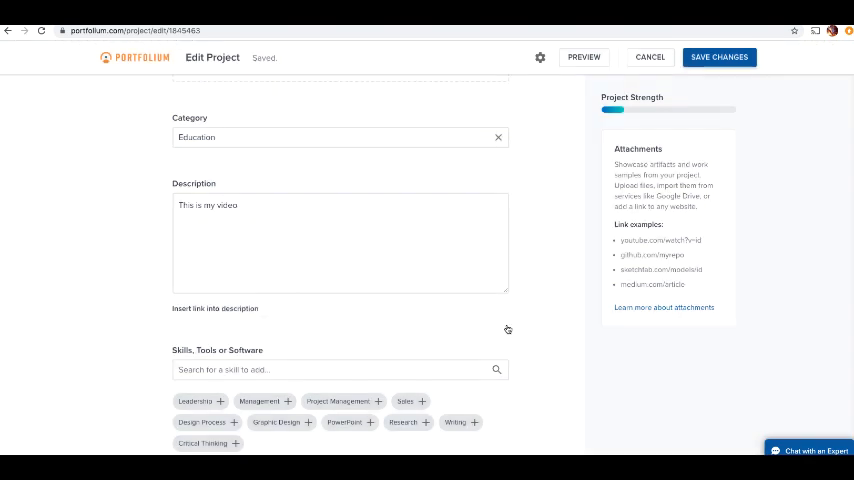
text([link](http://www.link.com))
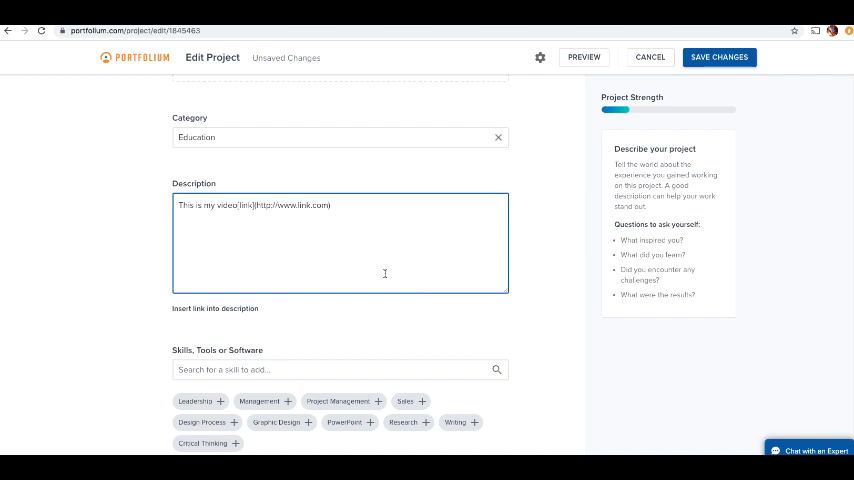
click(718, 57)
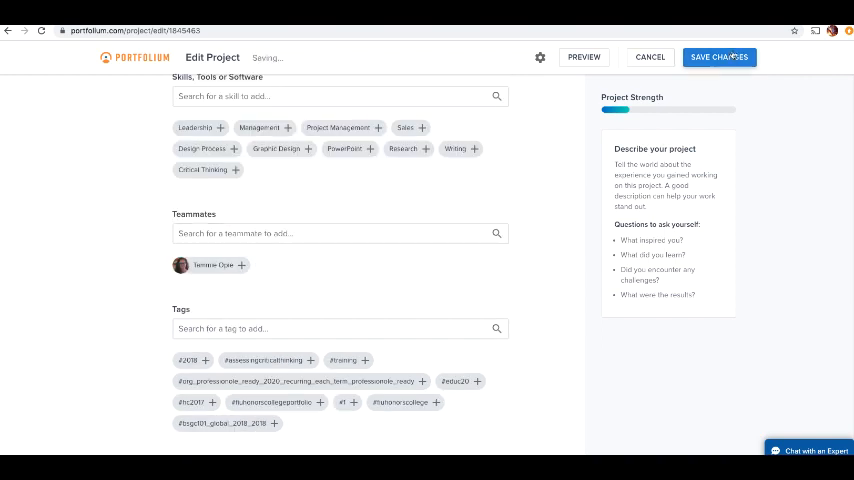
Review the Ethos video project's "This is my video" description on the Portfolio tab
click(718, 57)
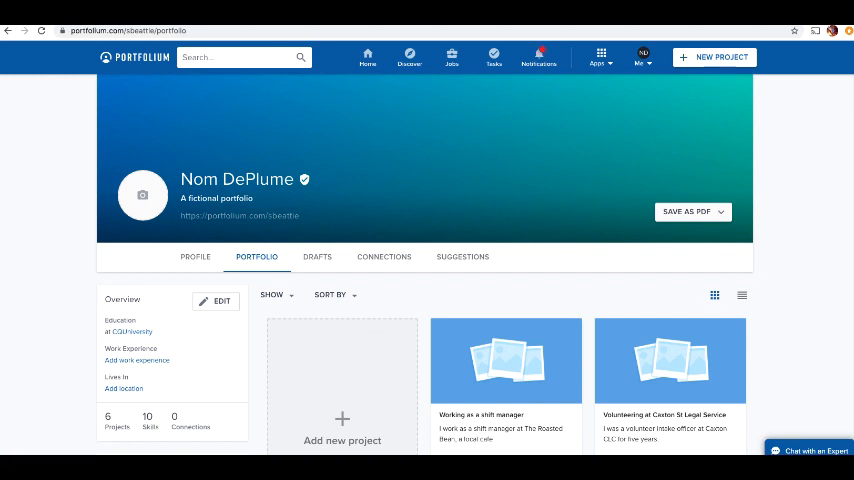
scroll(down, 3)
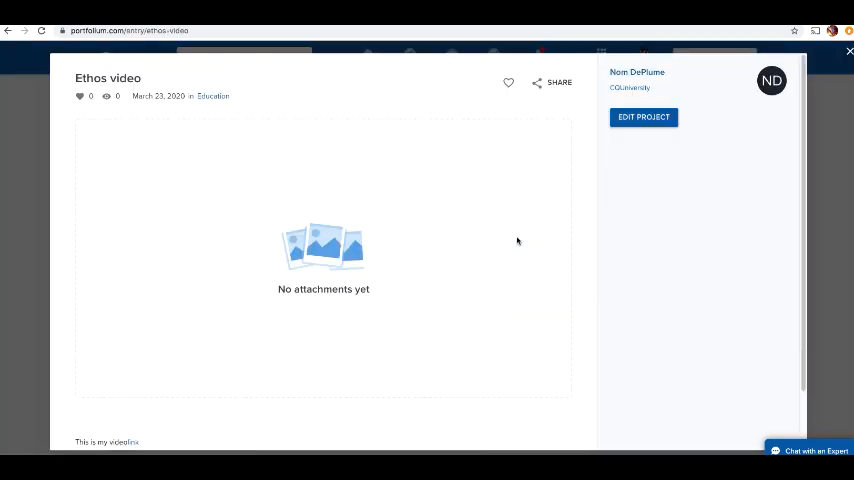
scroll(down, 3)
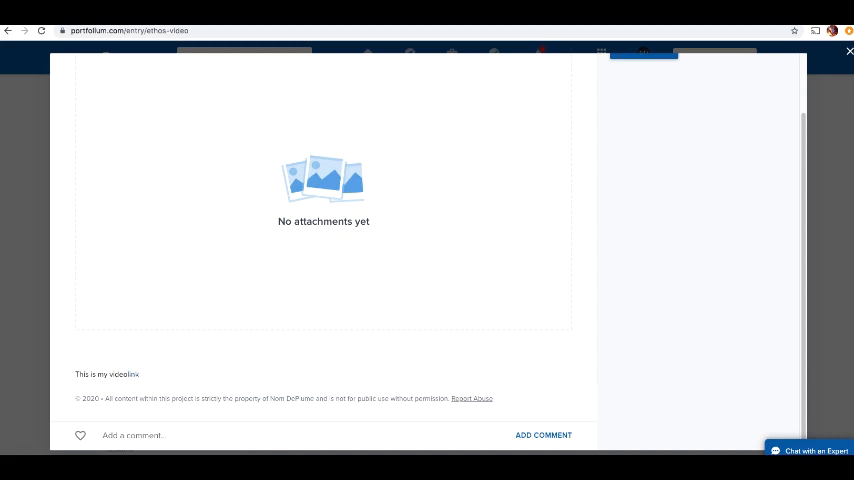
mouse_move(842, 53)
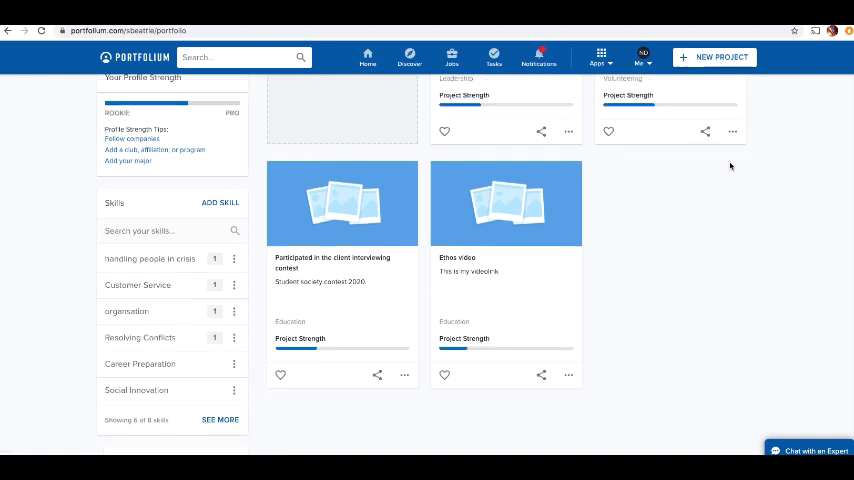
scroll(up, 3)
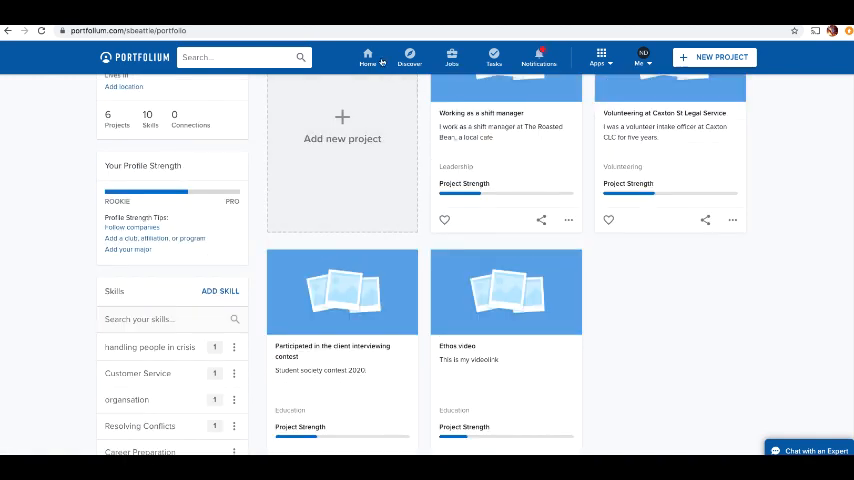
mouse_move(684, 377)
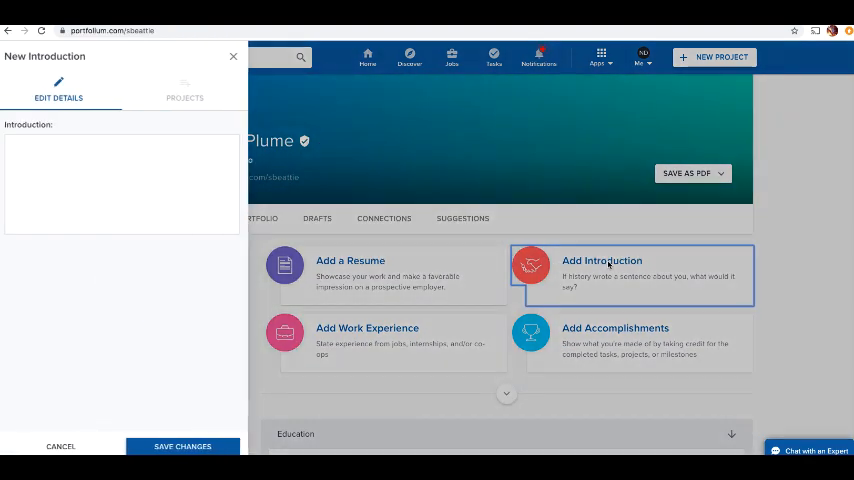
Write the introduction "written ethos statement", save it, and attach the Ethos video project
click(120, 185)
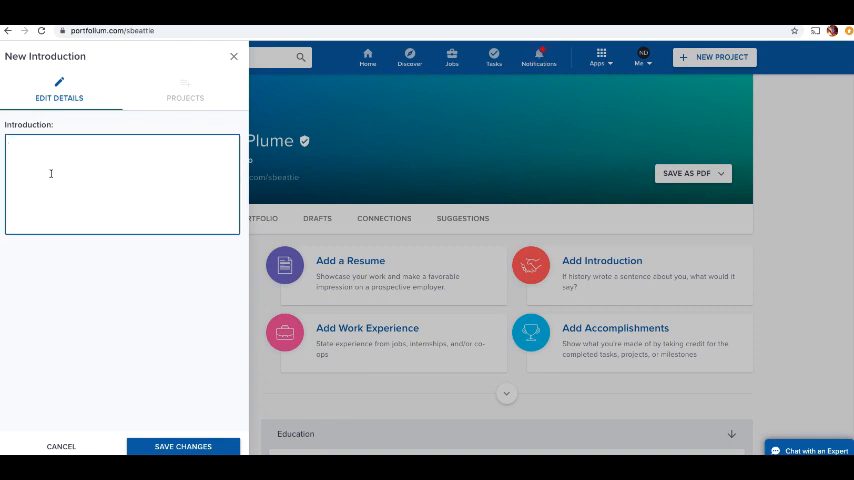
text(written ethos statement)
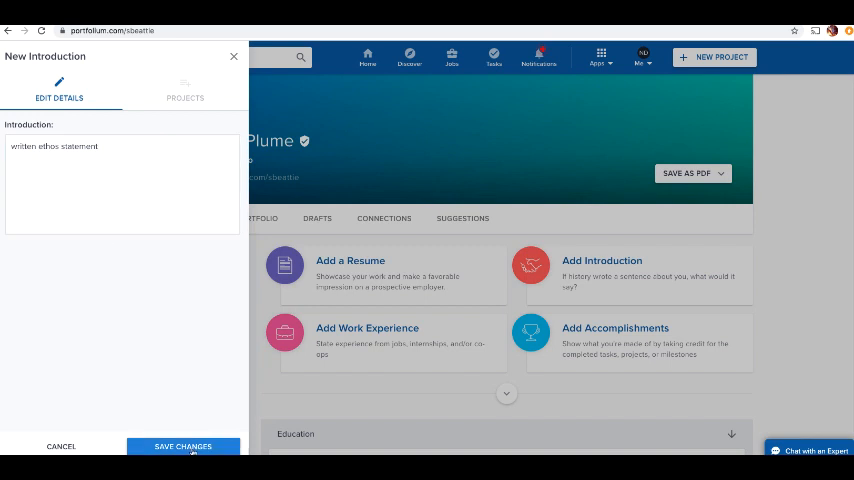
click(184, 90)
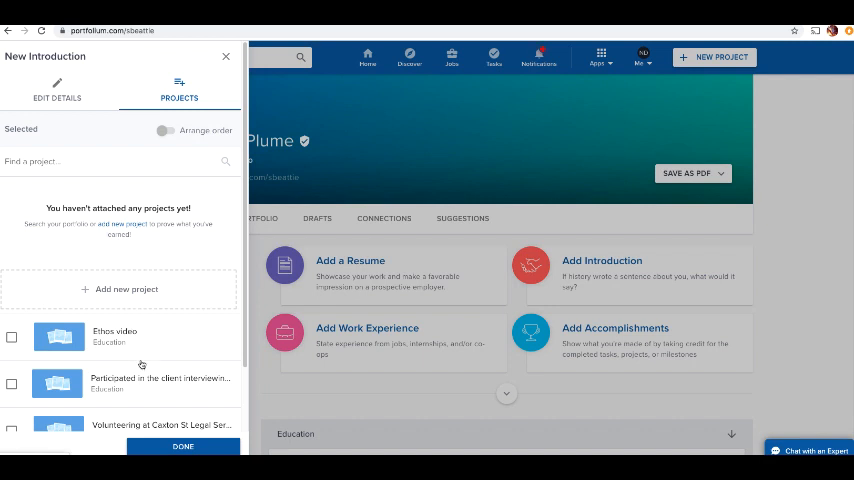
click(11, 337)
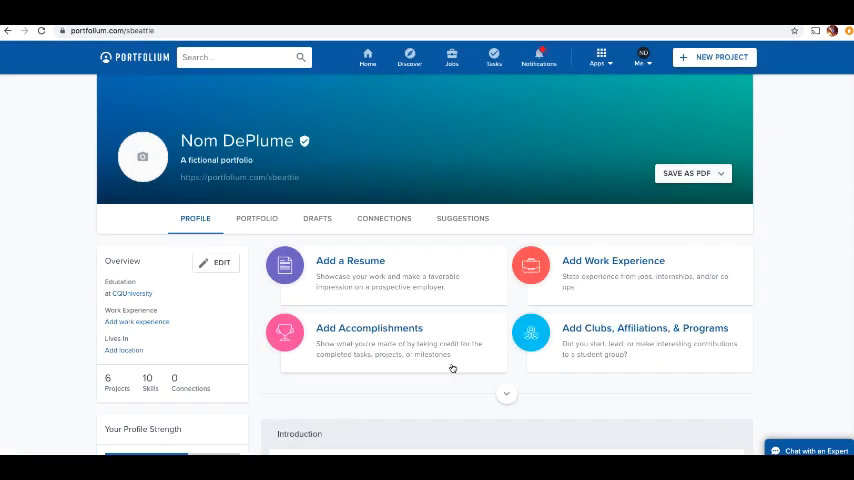
scroll(down, 3)
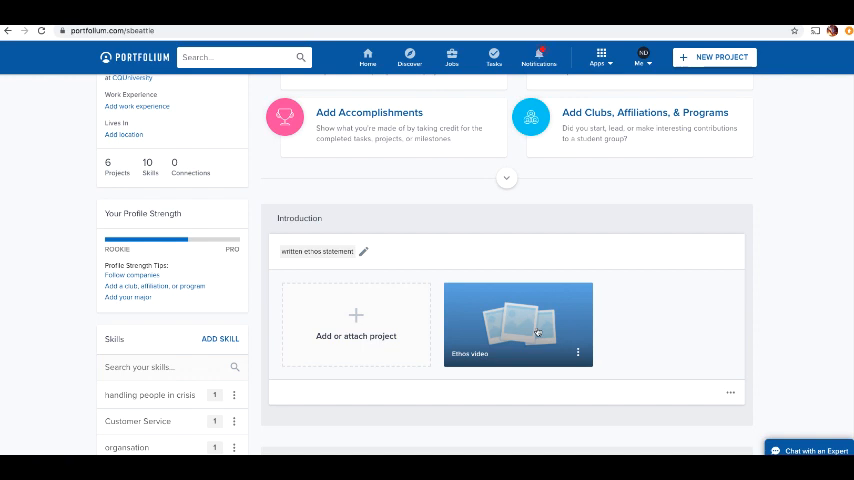
scroll(down, 3)
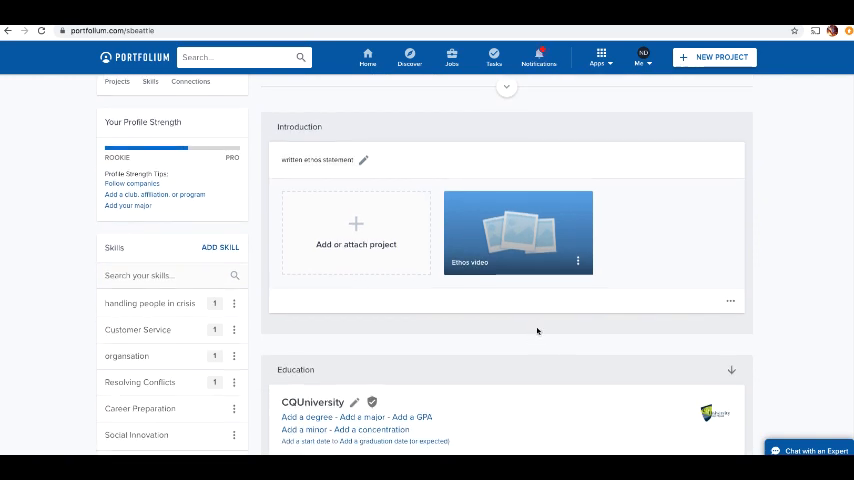
scroll(down, 3)
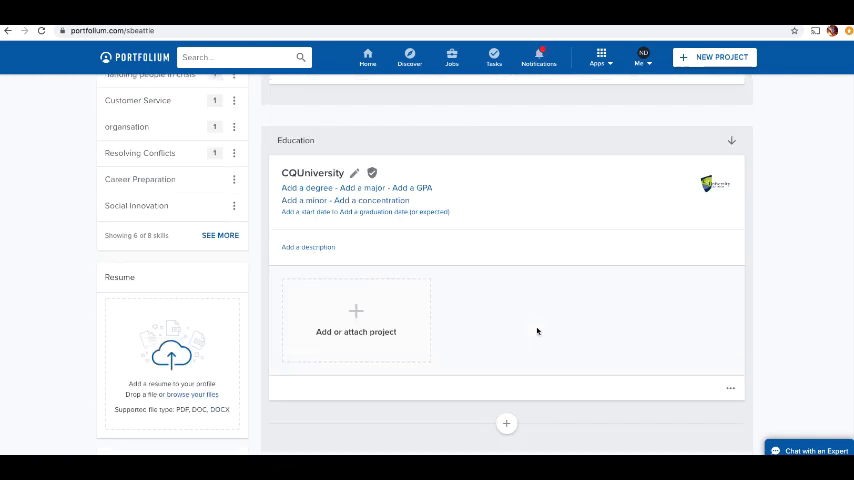
scroll(down, 3)
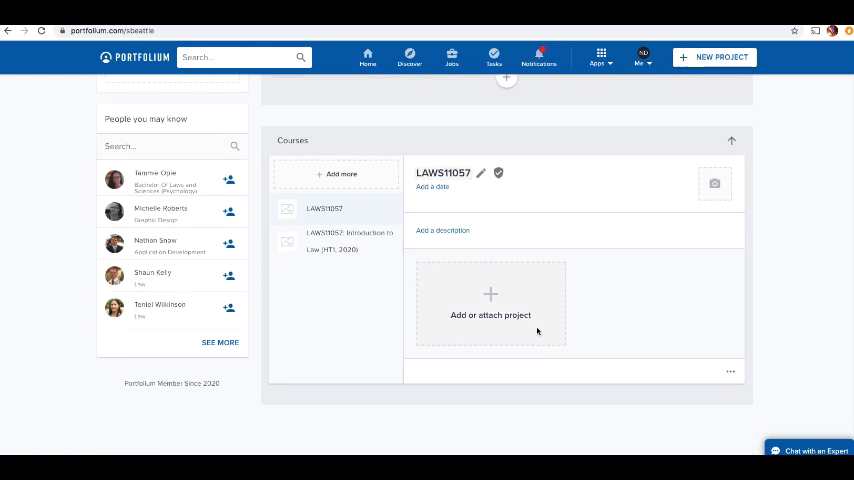
mouse_move(510, 227)
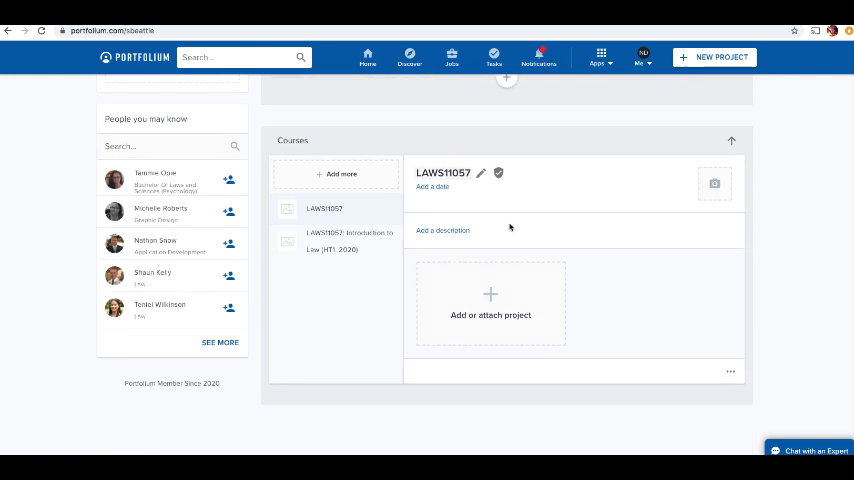
mouse_move(618, 210)
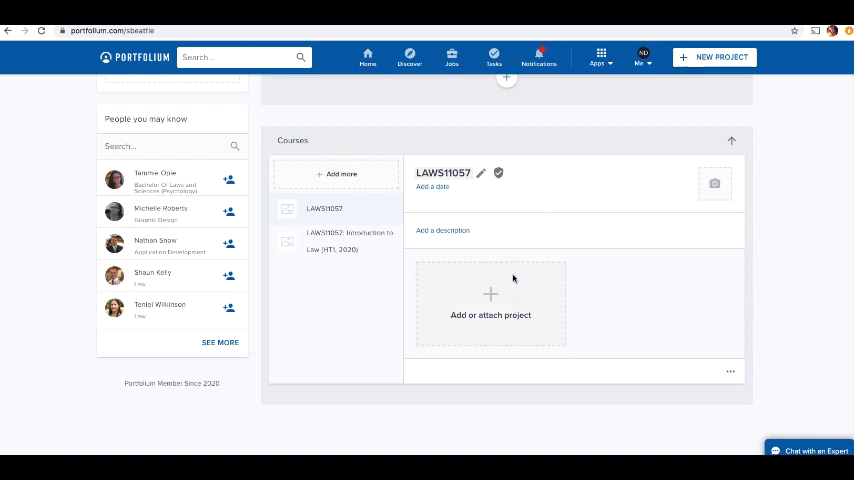
scroll(up, 3)
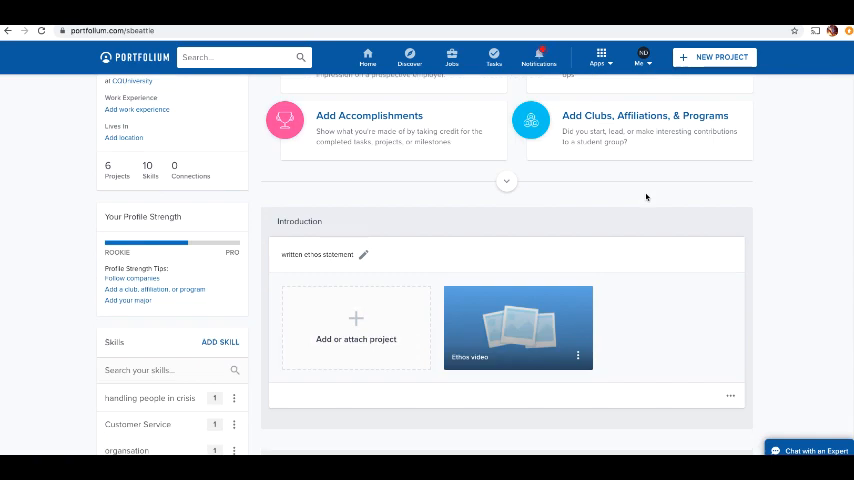
scroll(up, 3)
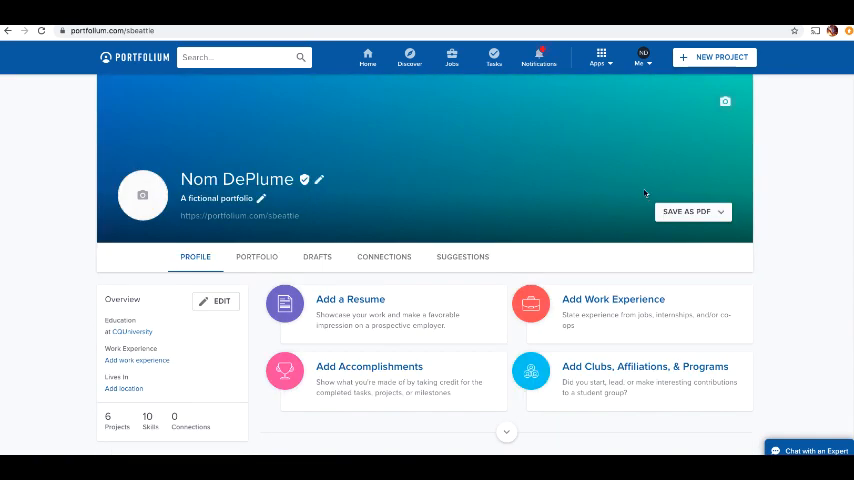
mouse_move(441, 105)
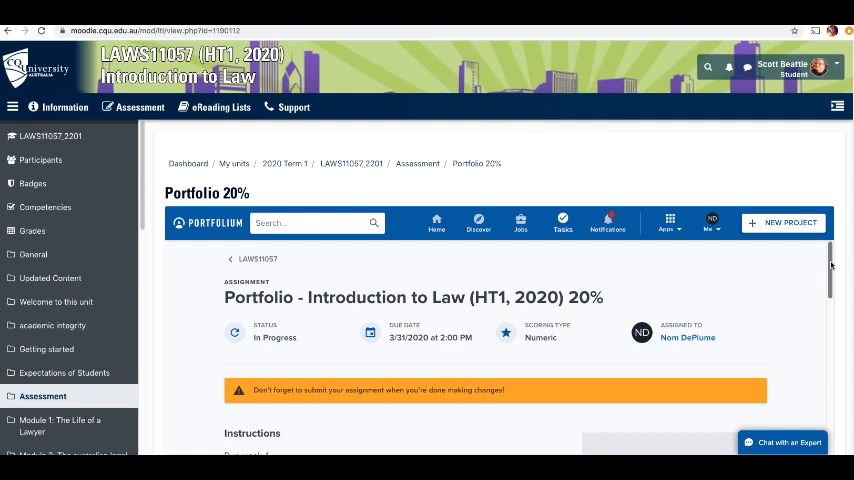
Resubmit the Portfolio 20% assignment from the embedded Portfolium panel
scroll(down, 3)
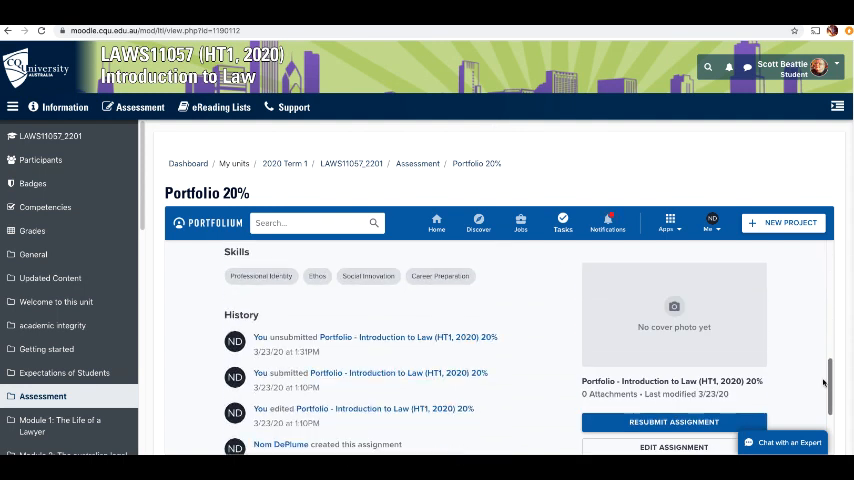
scroll(down, 3)
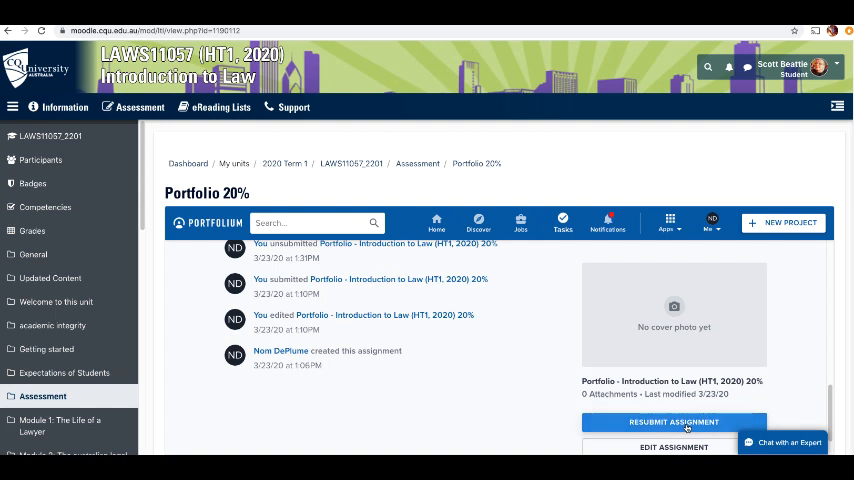
click(673, 421)
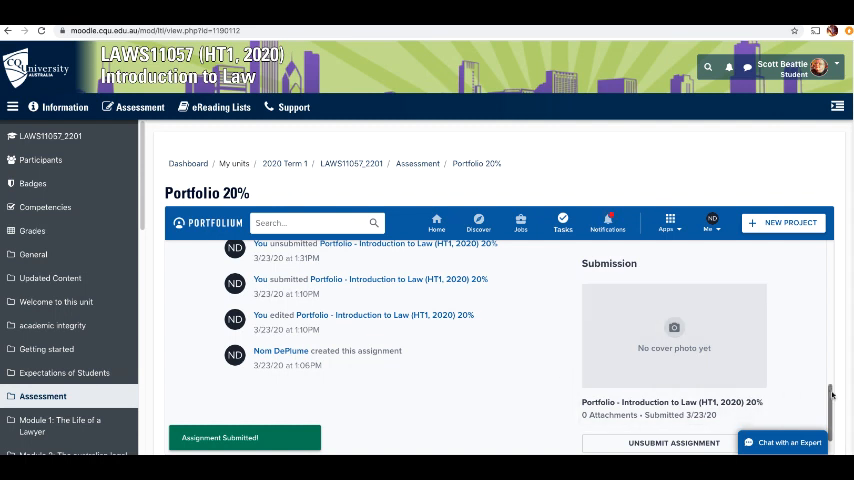
scroll(down, 3)
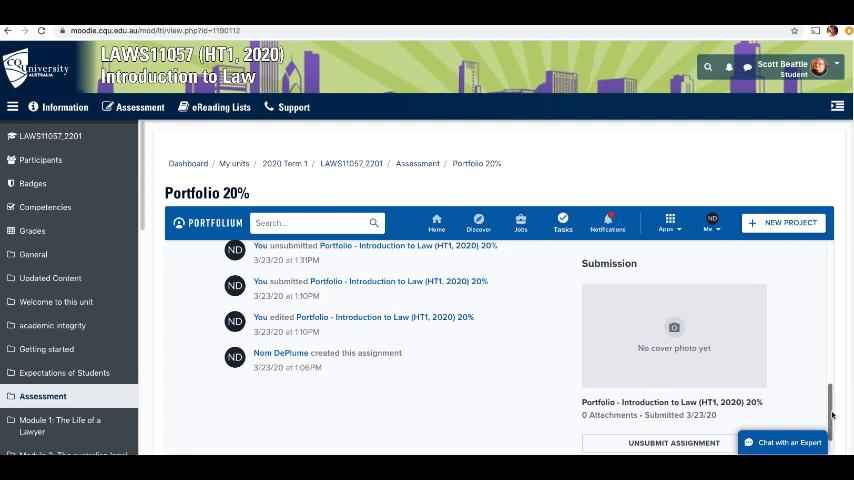
scroll(up, 3)
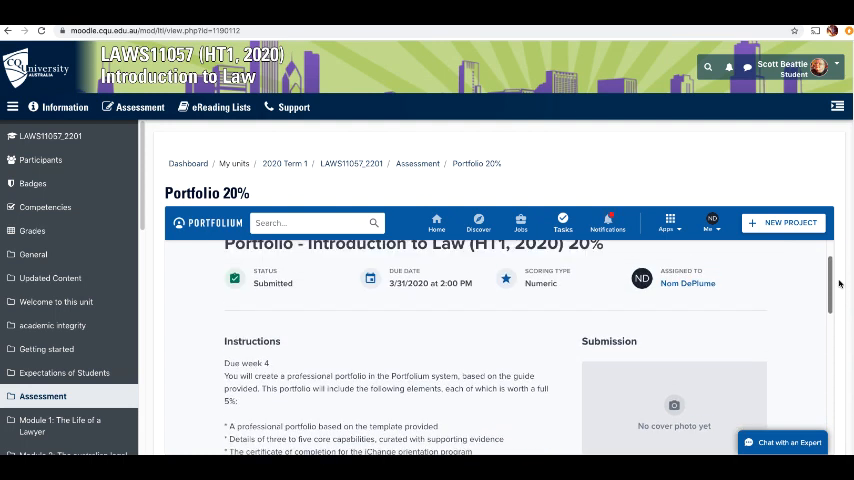
scroll(down, 3)
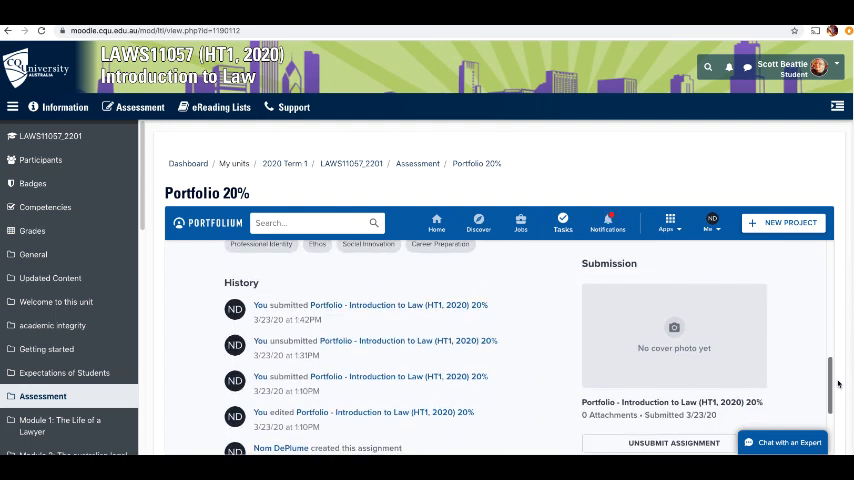
scroll(down, 3)
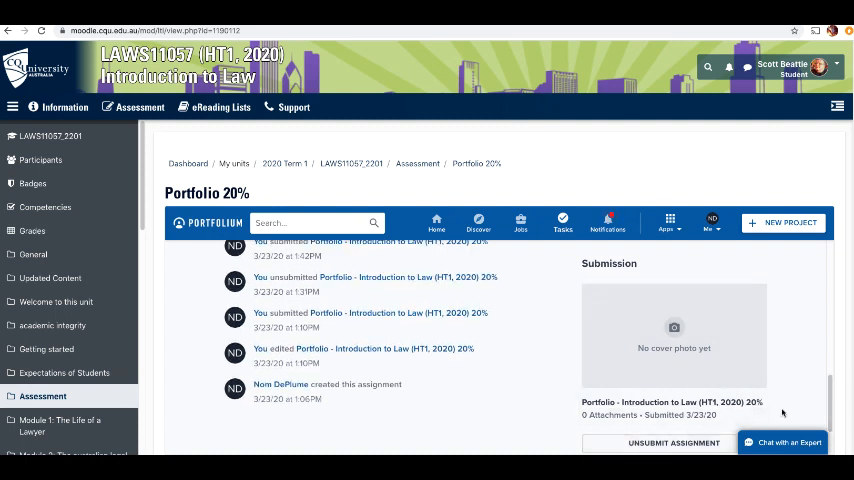
scroll(up, 3)
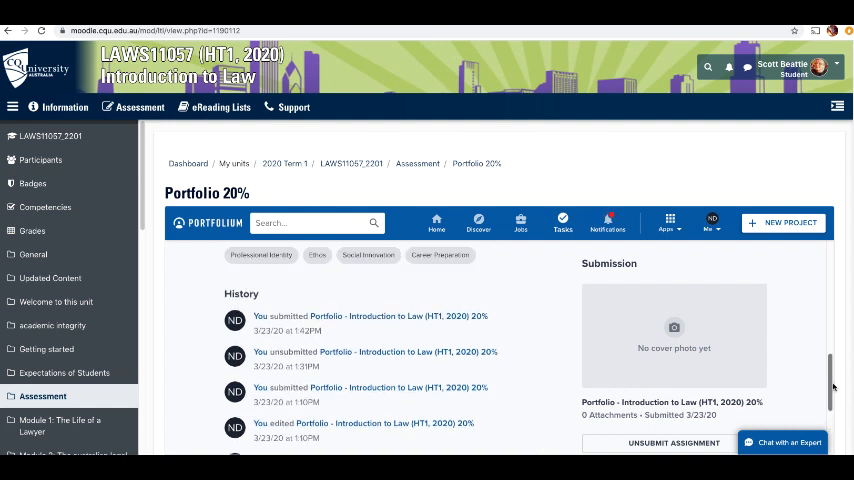
scroll(up, 3)
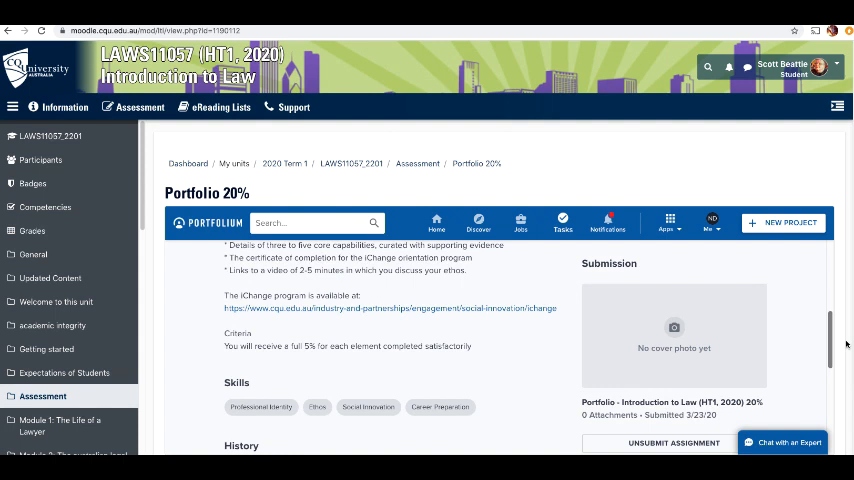
scroll(up, 3)
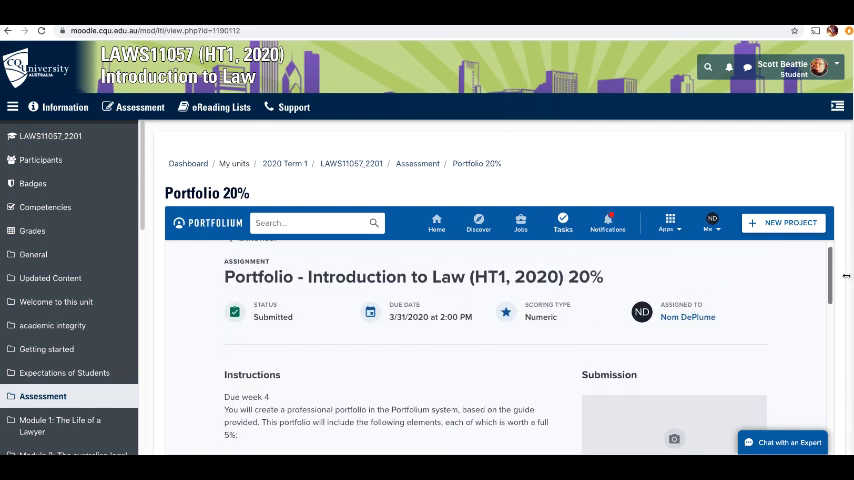
scroll(down, 3)
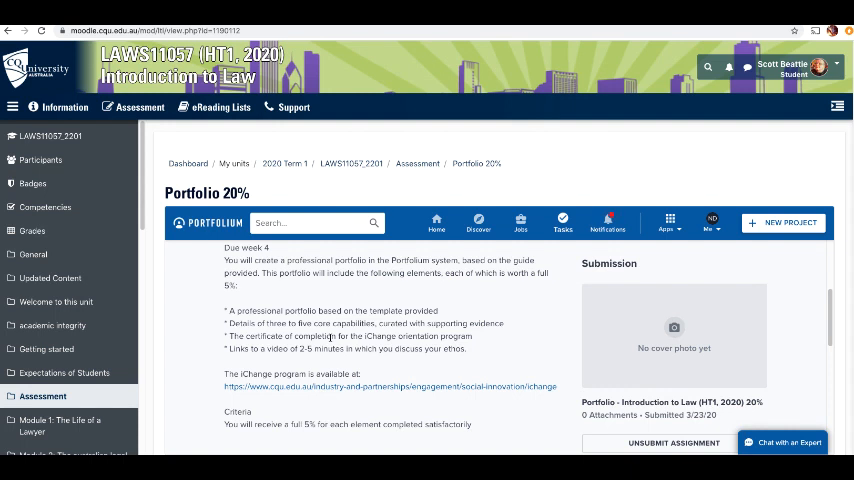
mouse_move(693, 316)
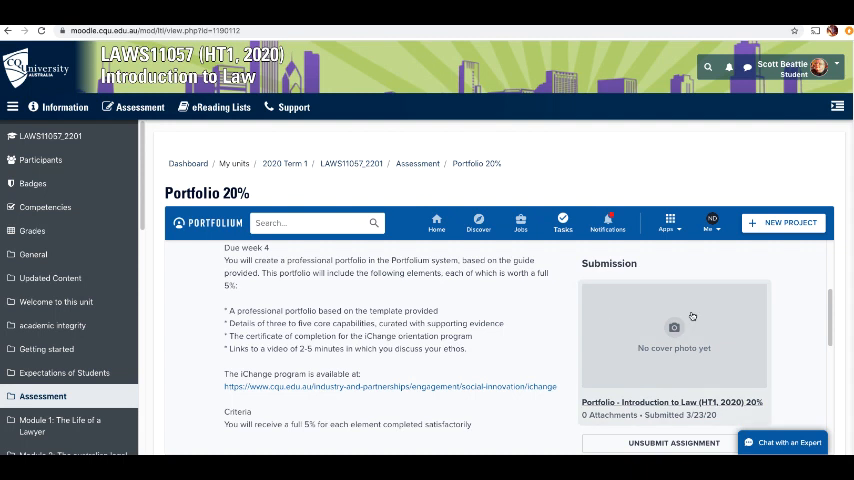
mouse_move(543, 367)
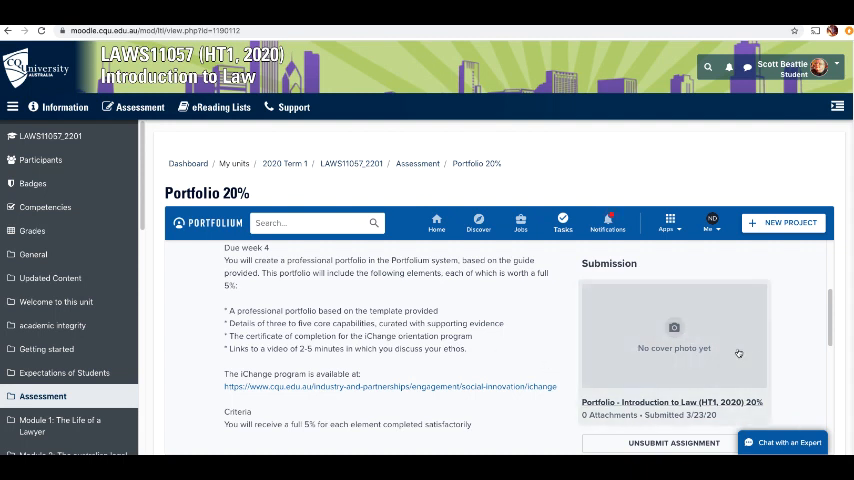
scroll(down, 3)
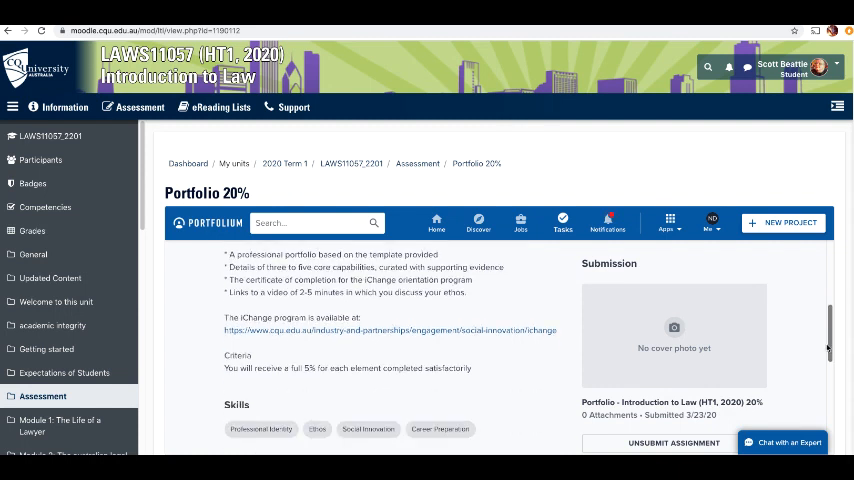
scroll(up, 3)
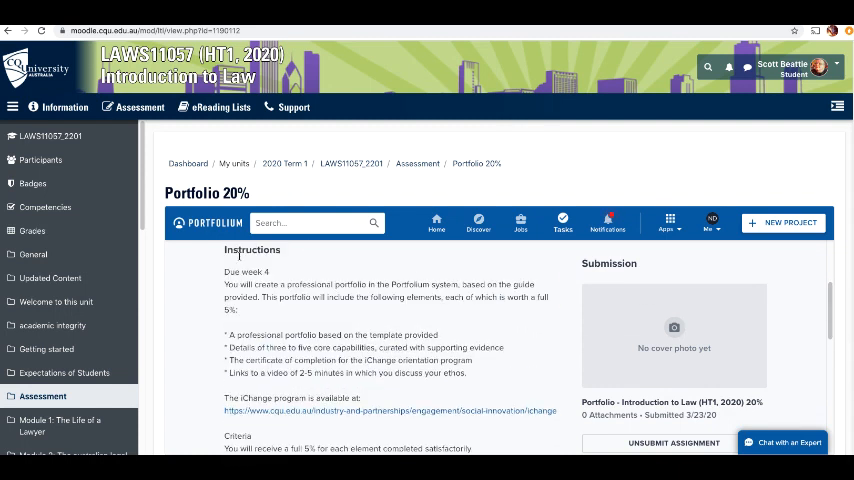
mouse_move(321, 214)
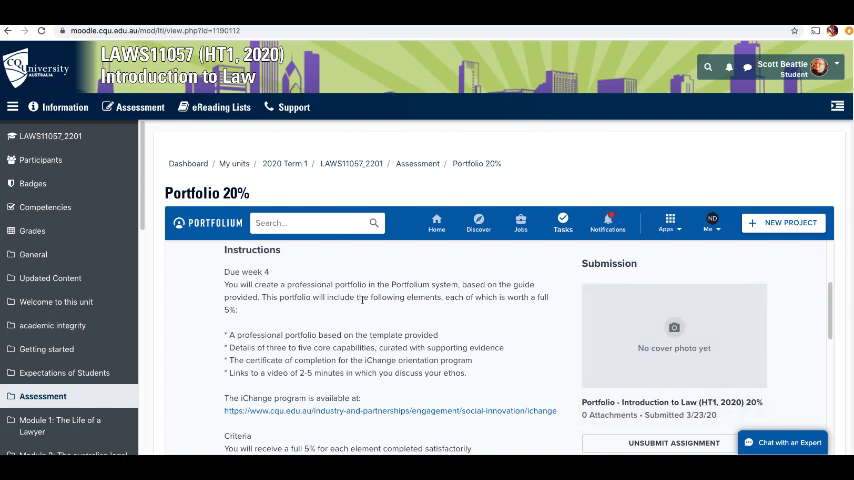
mouse_move(578, 313)
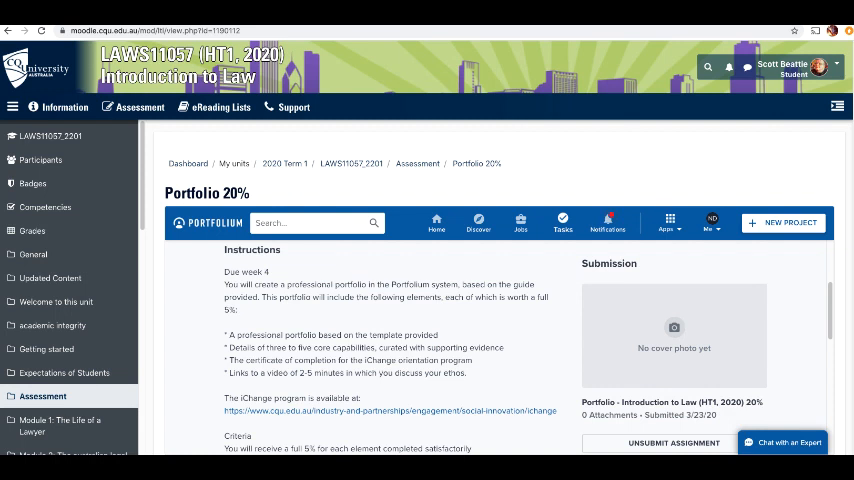
scroll(down, 3)
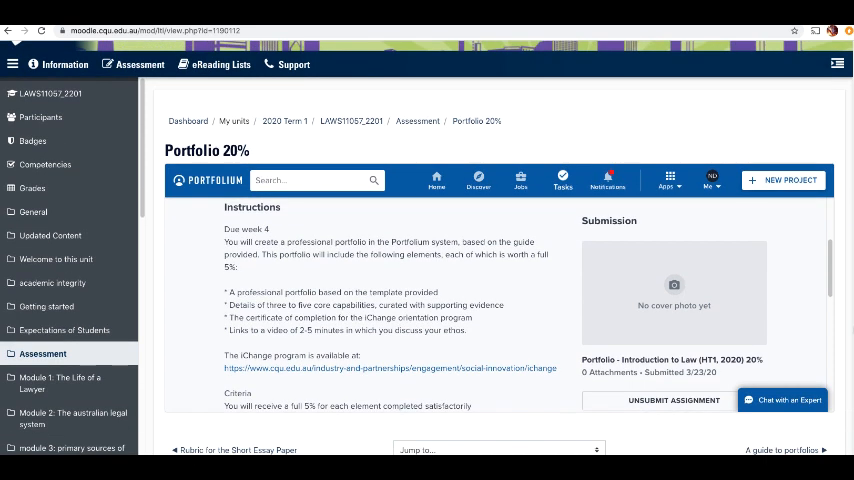
scroll(down, 3)
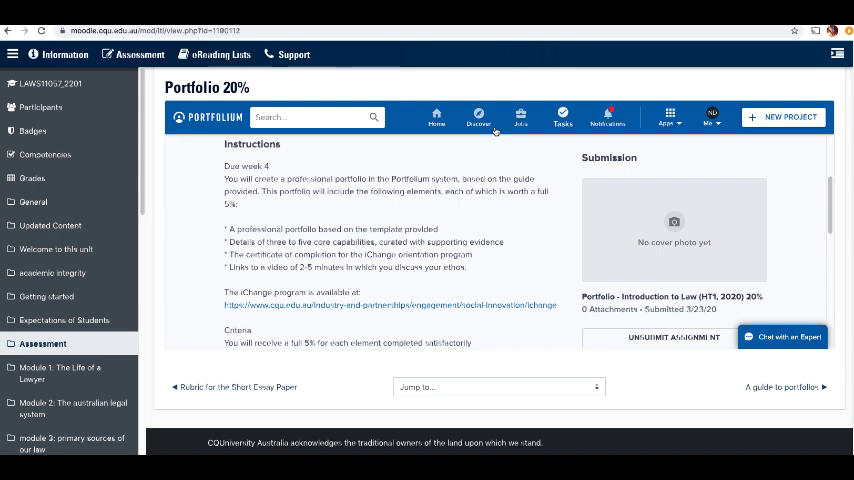
mouse_move(572, 212)
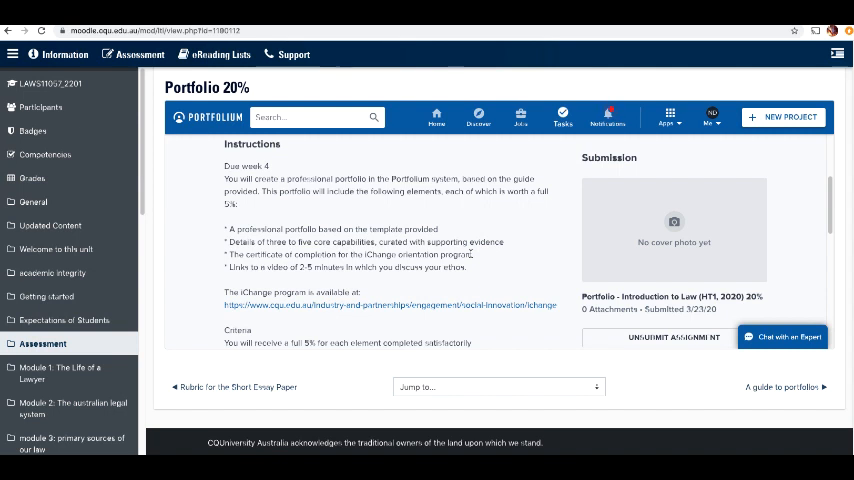
mouse_move(520, 251)
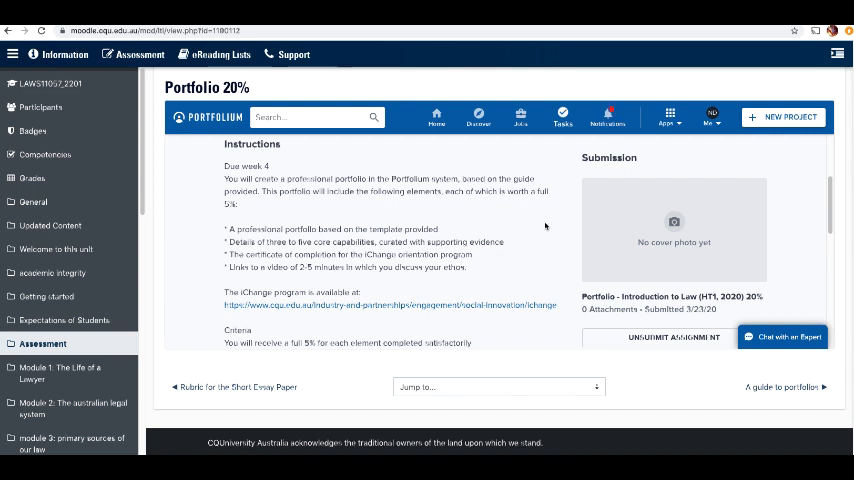
mouse_move(450, 240)
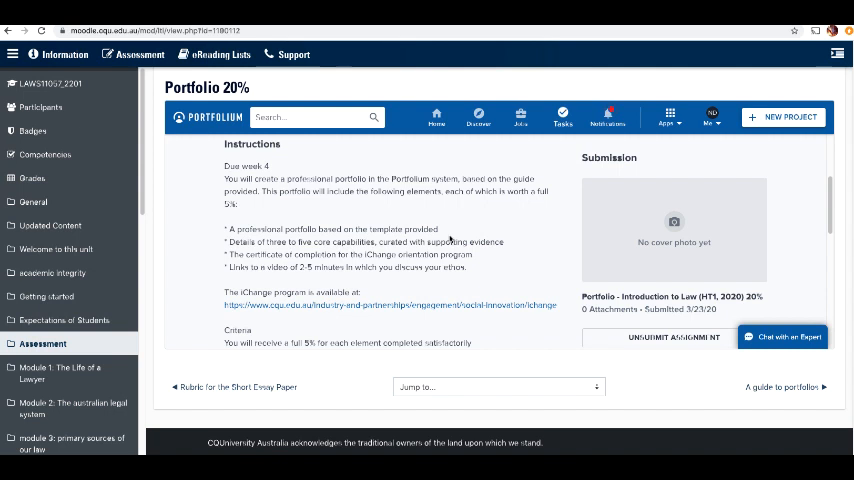
mouse_move(522, 237)
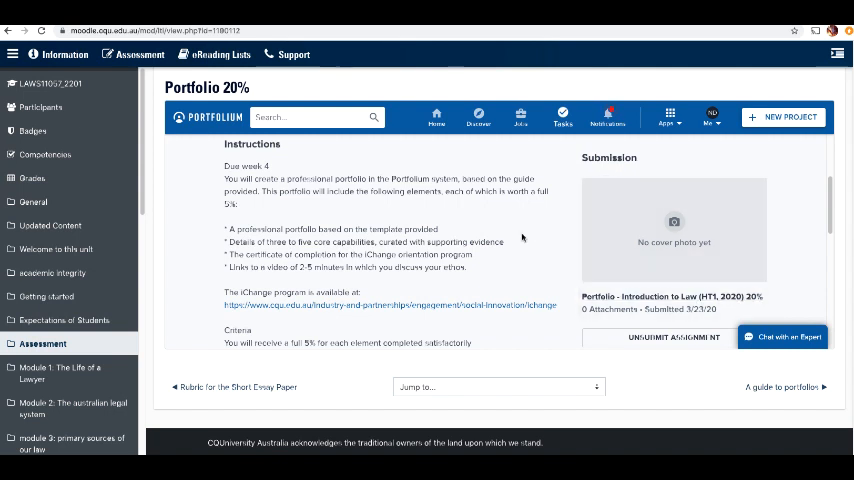